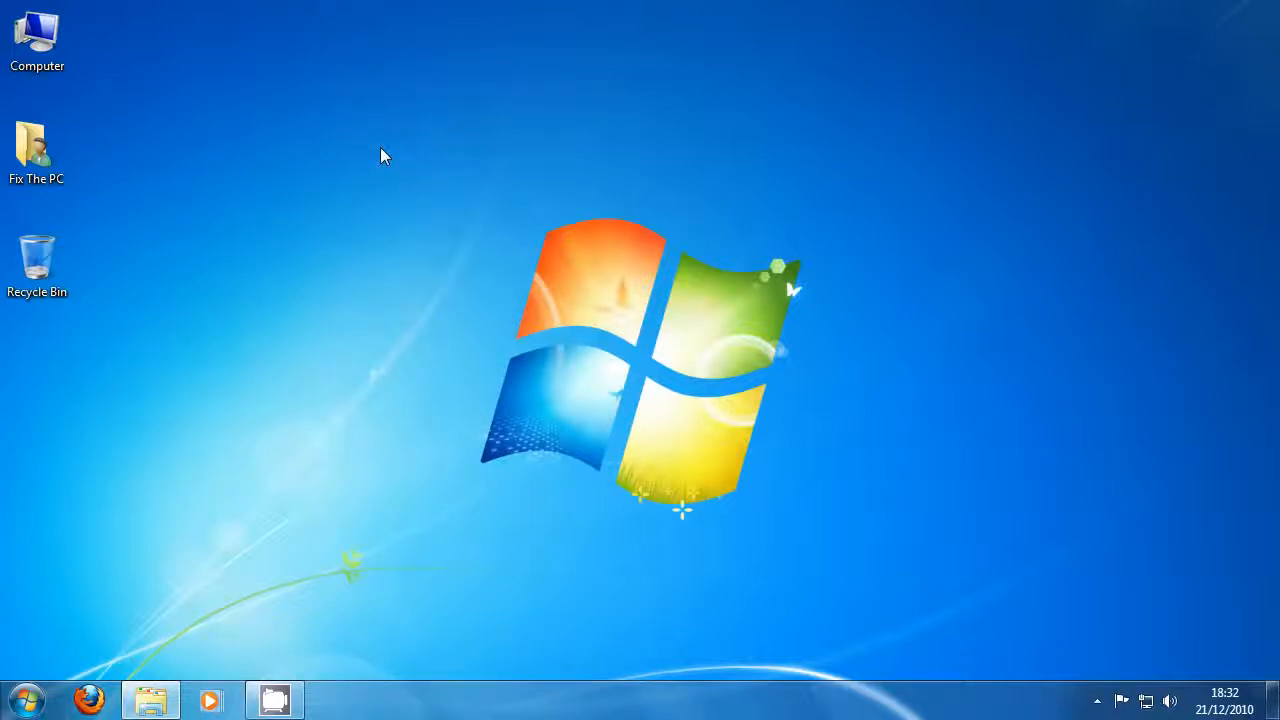
mouse_move(376, 684)
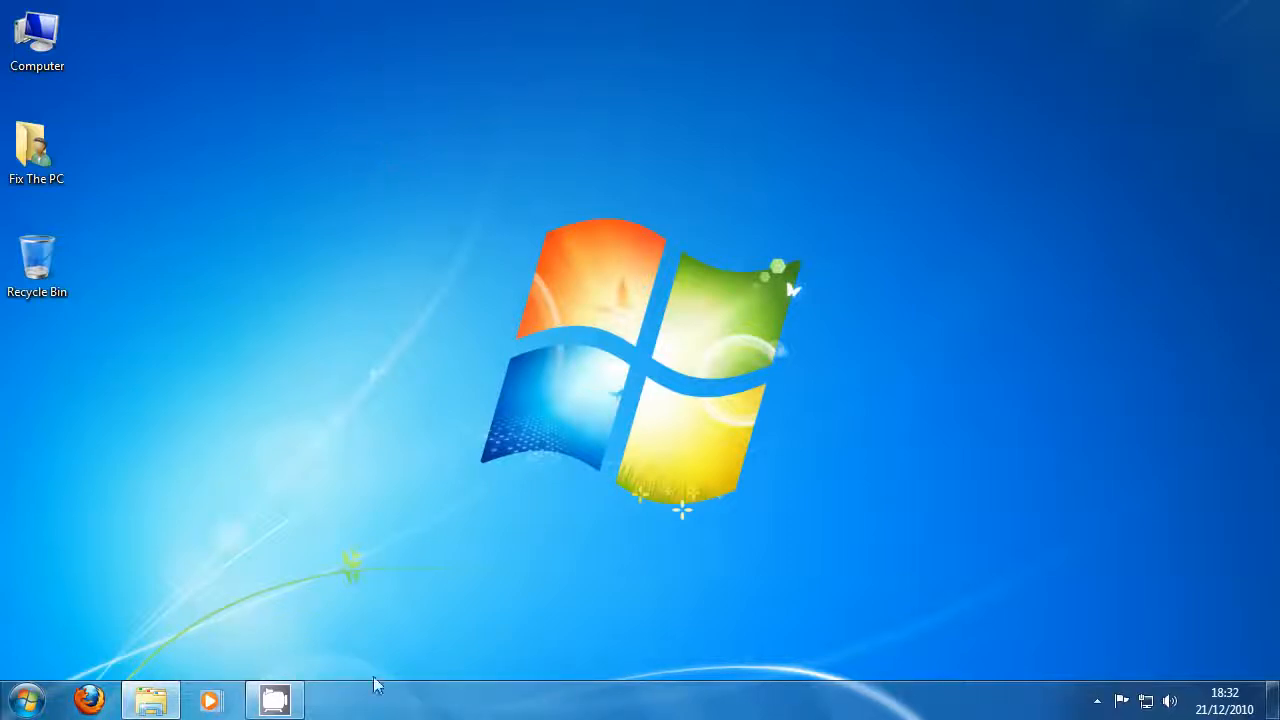
mouse_move(152, 700)
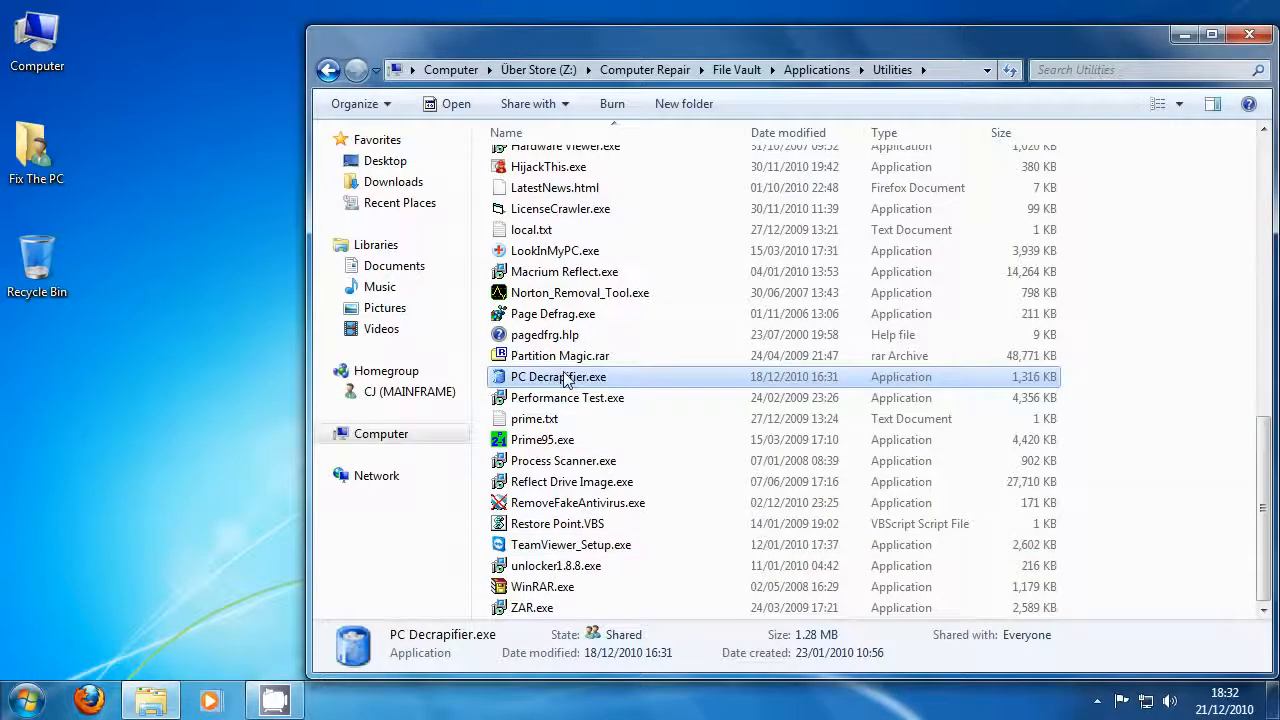
mouse_move(900, 334)
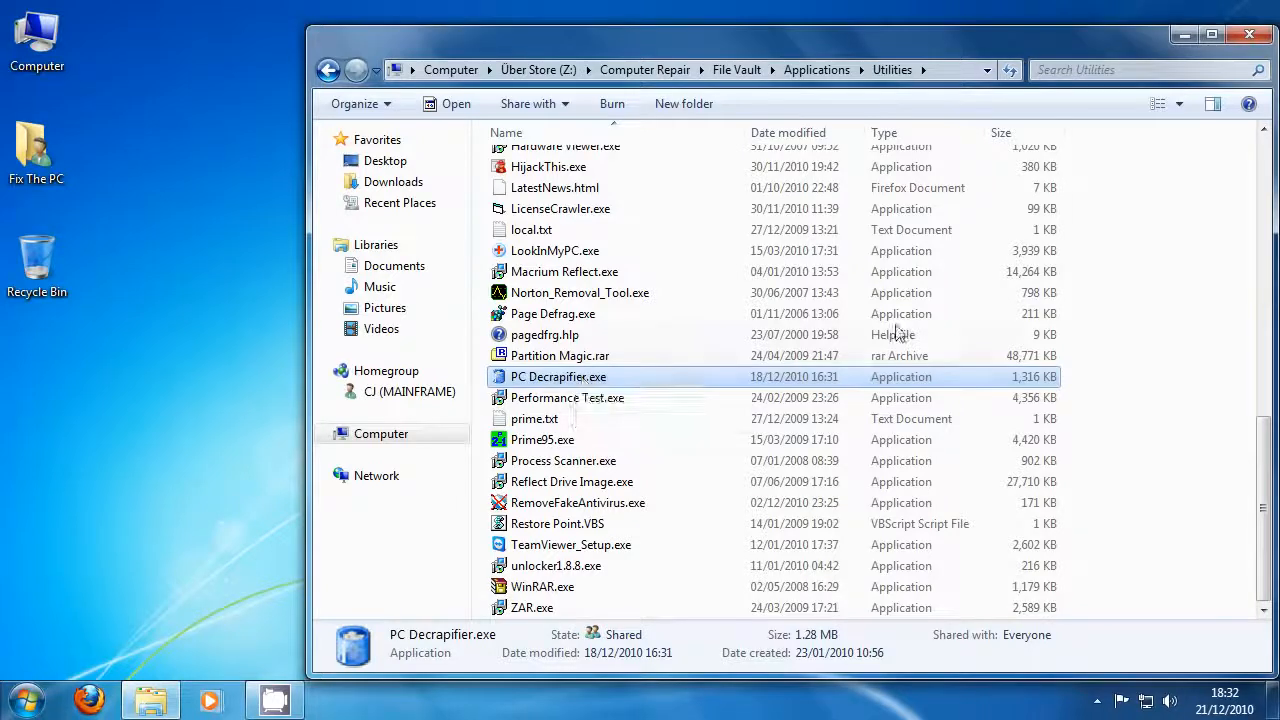
Launch PC Decrapifier.exe from the Utilities folder to reach its welcome screen
double_click(558, 376)
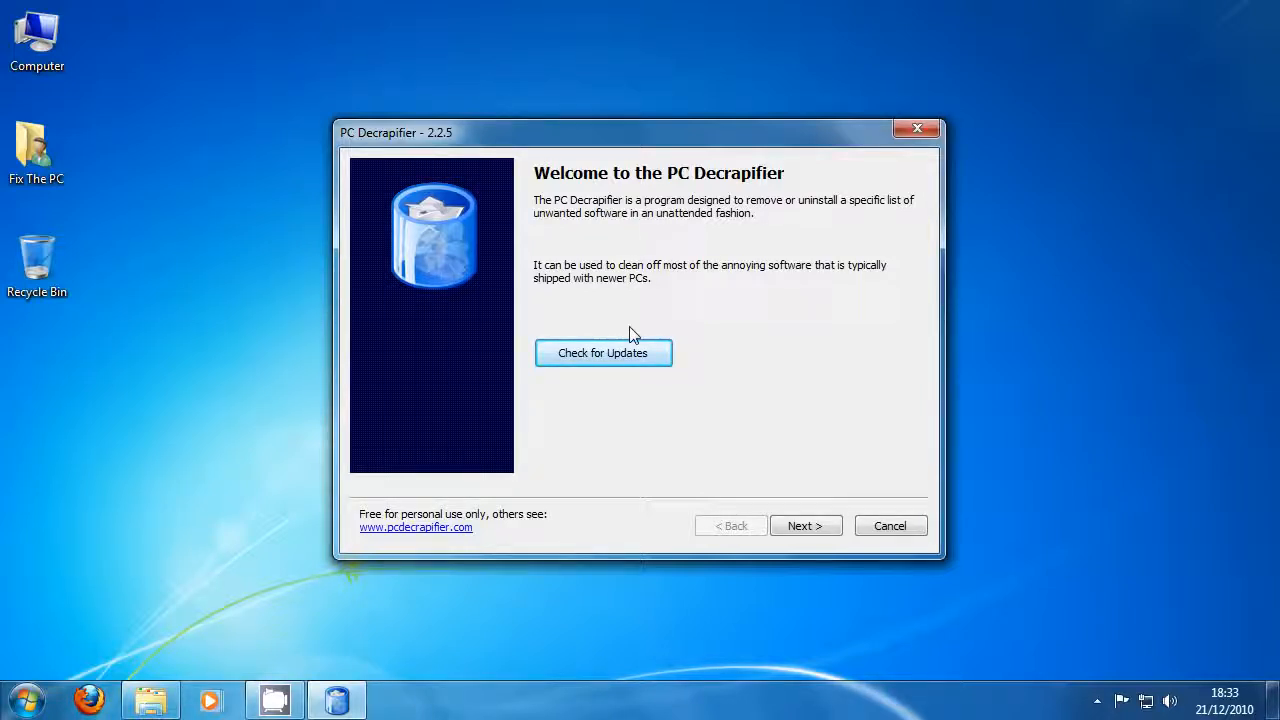
mouse_move(638, 338)
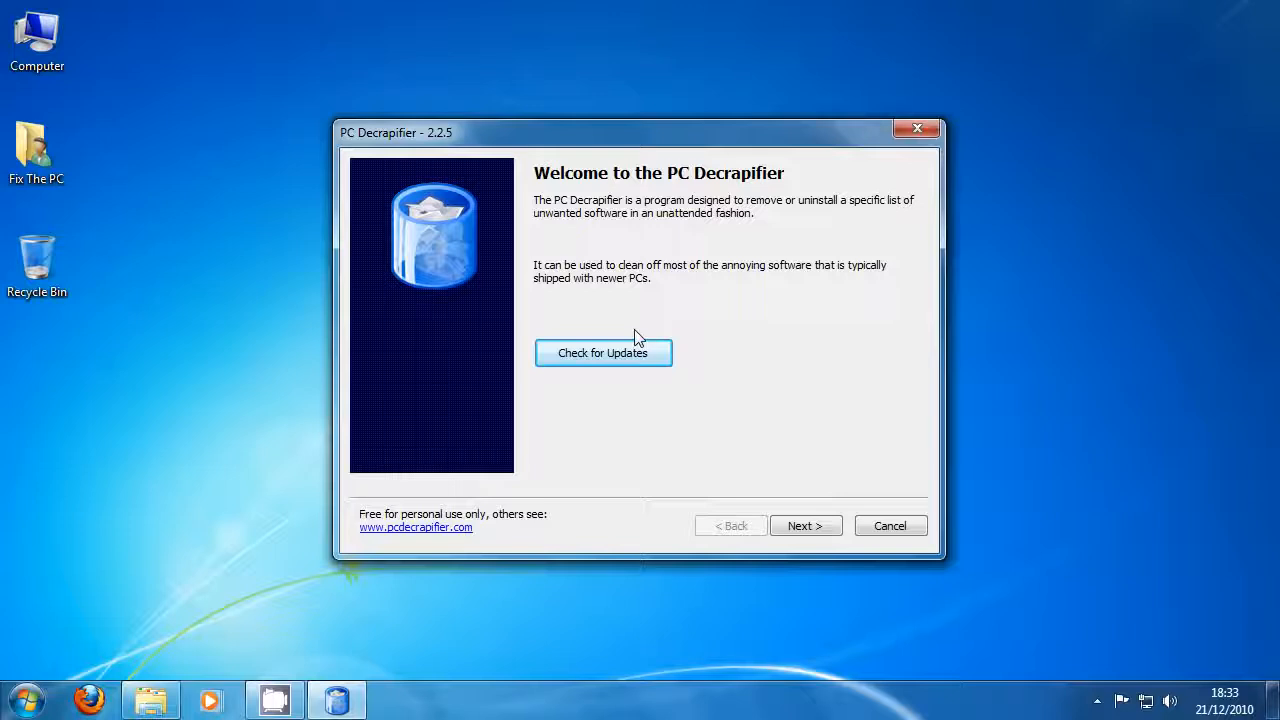
Bring up Control Panel from the Start menu and switch View by to Large icons
left_click(16, 700)
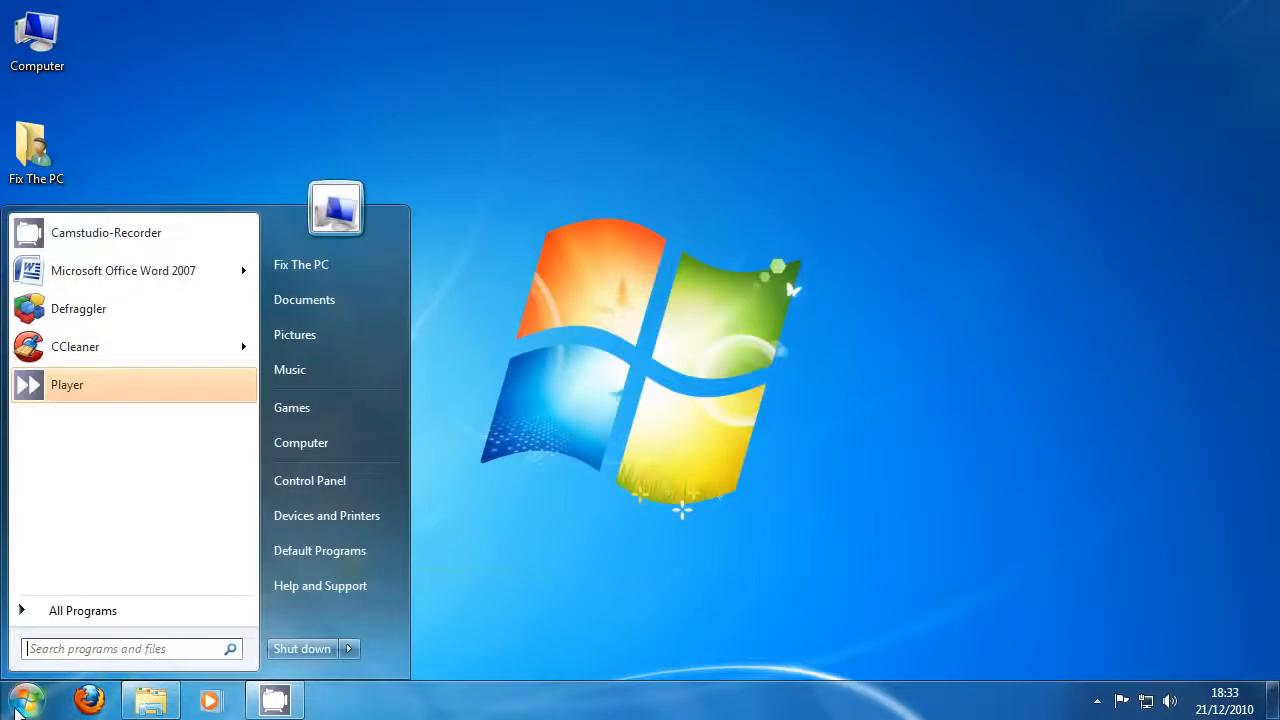
left_click(308, 480)
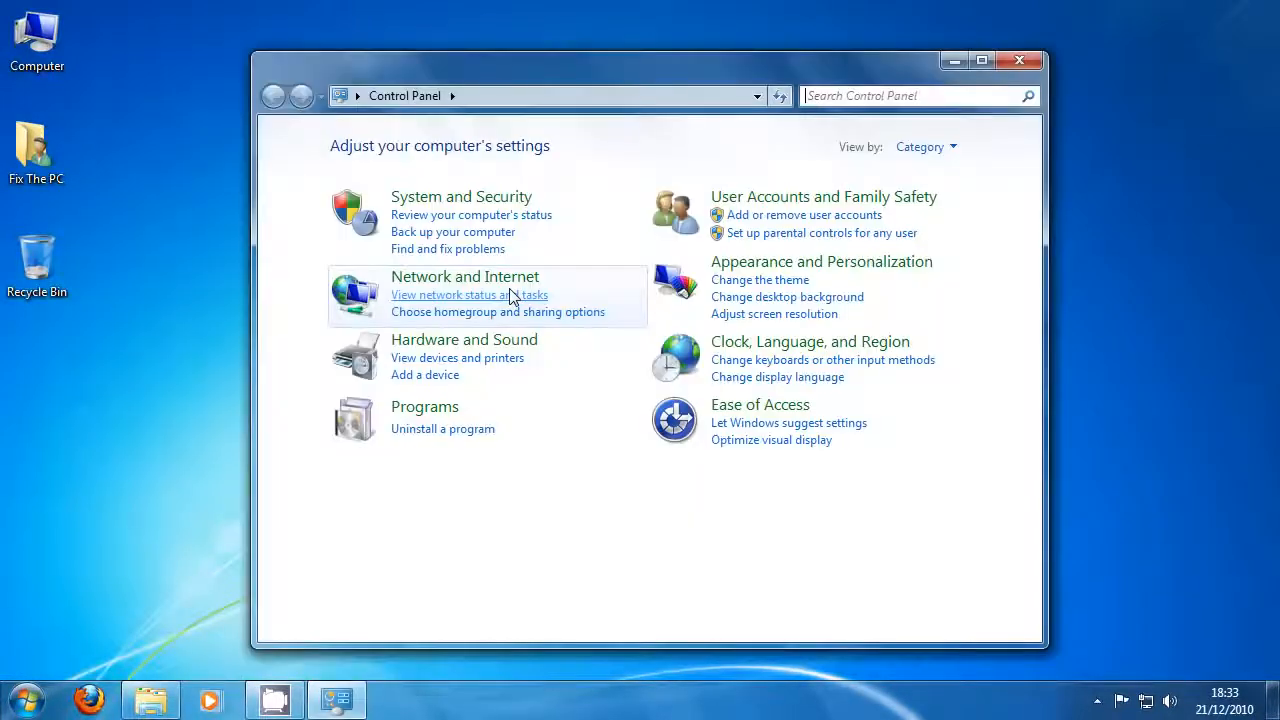
mouse_move(448, 438)
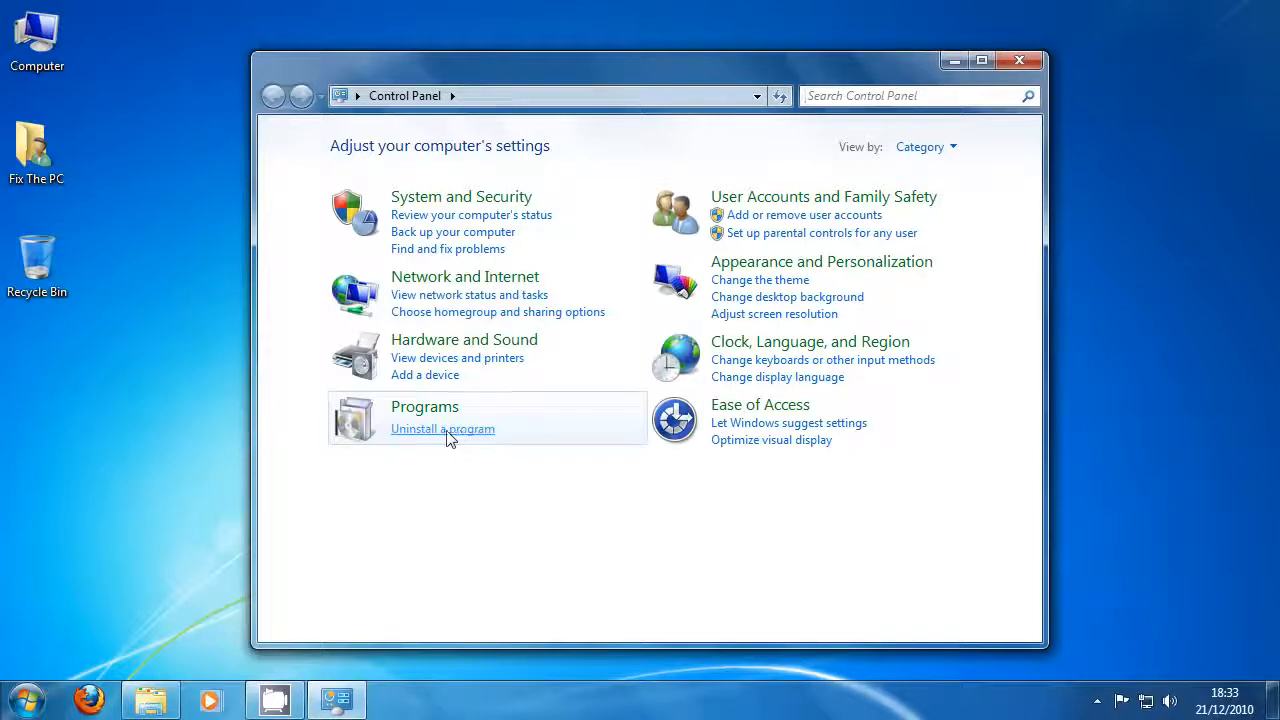
left_click(24, 696)
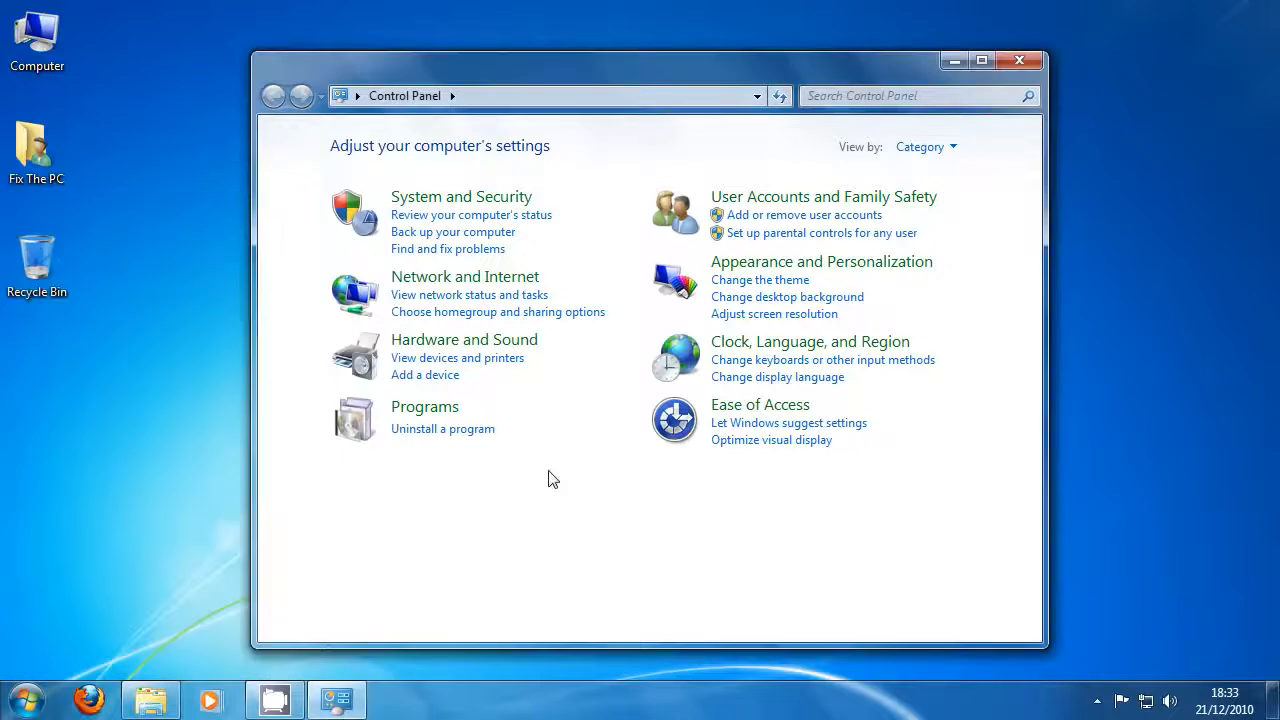
mouse_move(476, 436)
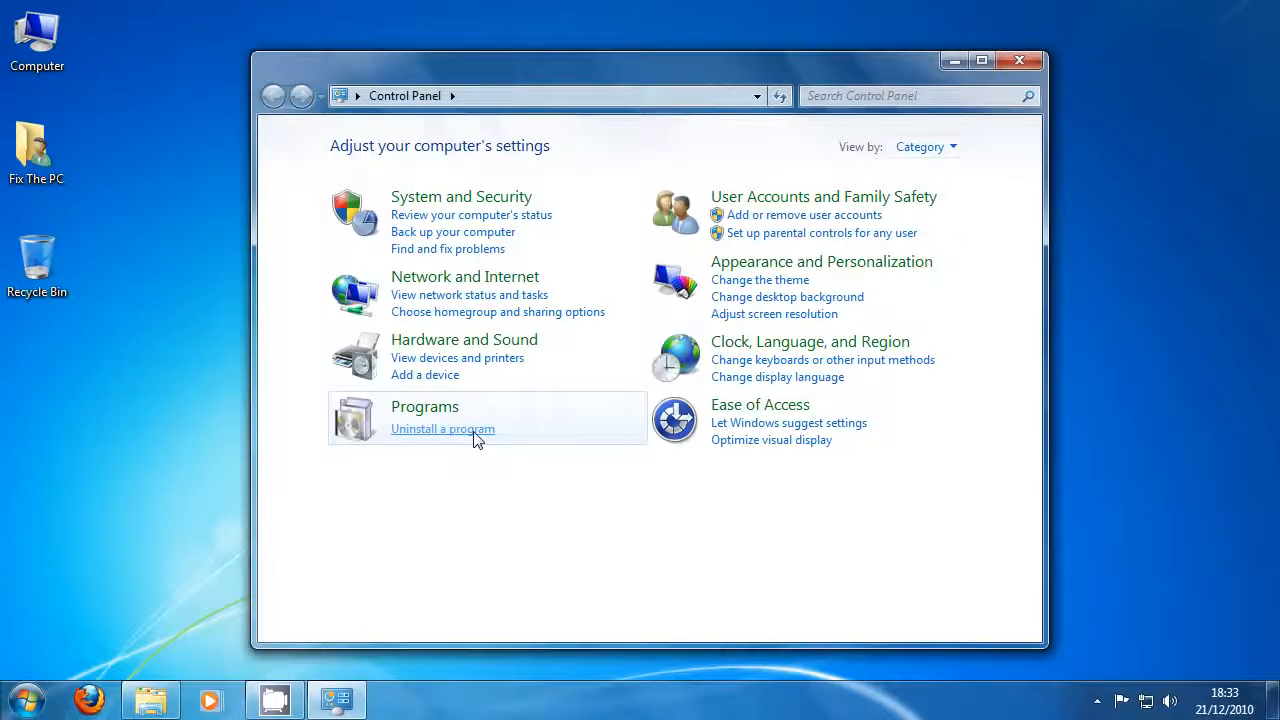
left_click(924, 146)
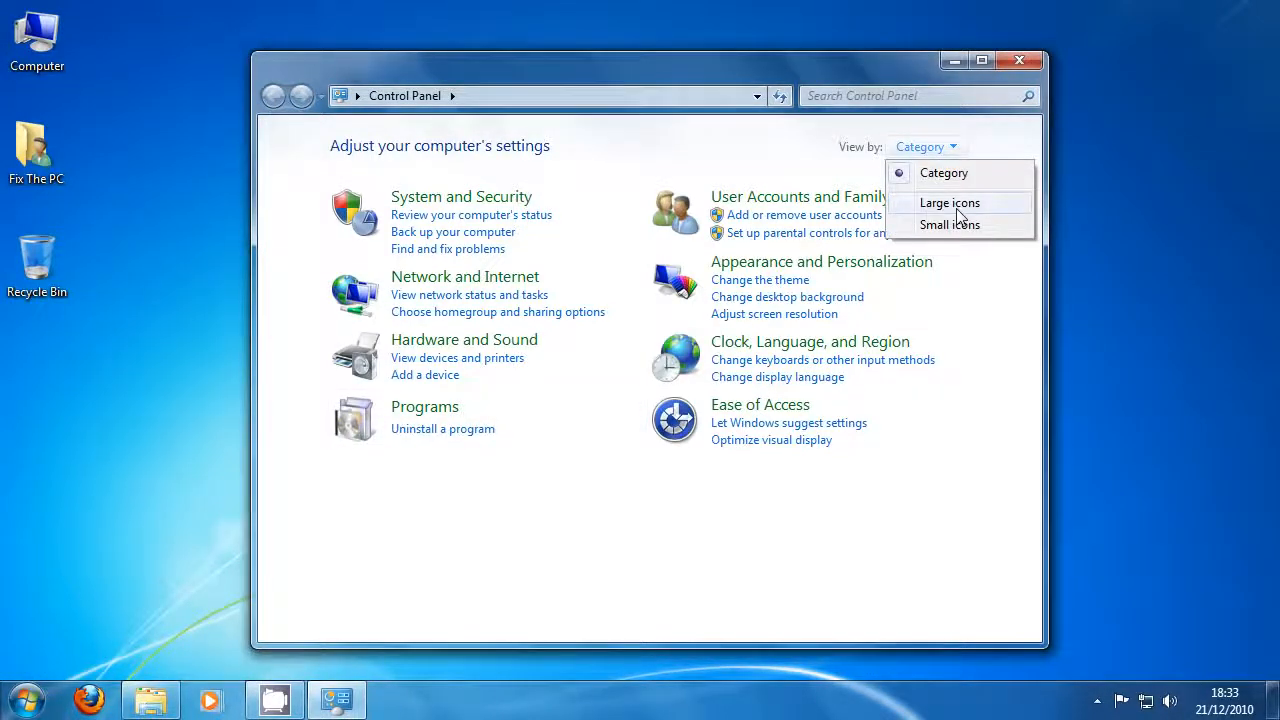
left_click(948, 202)
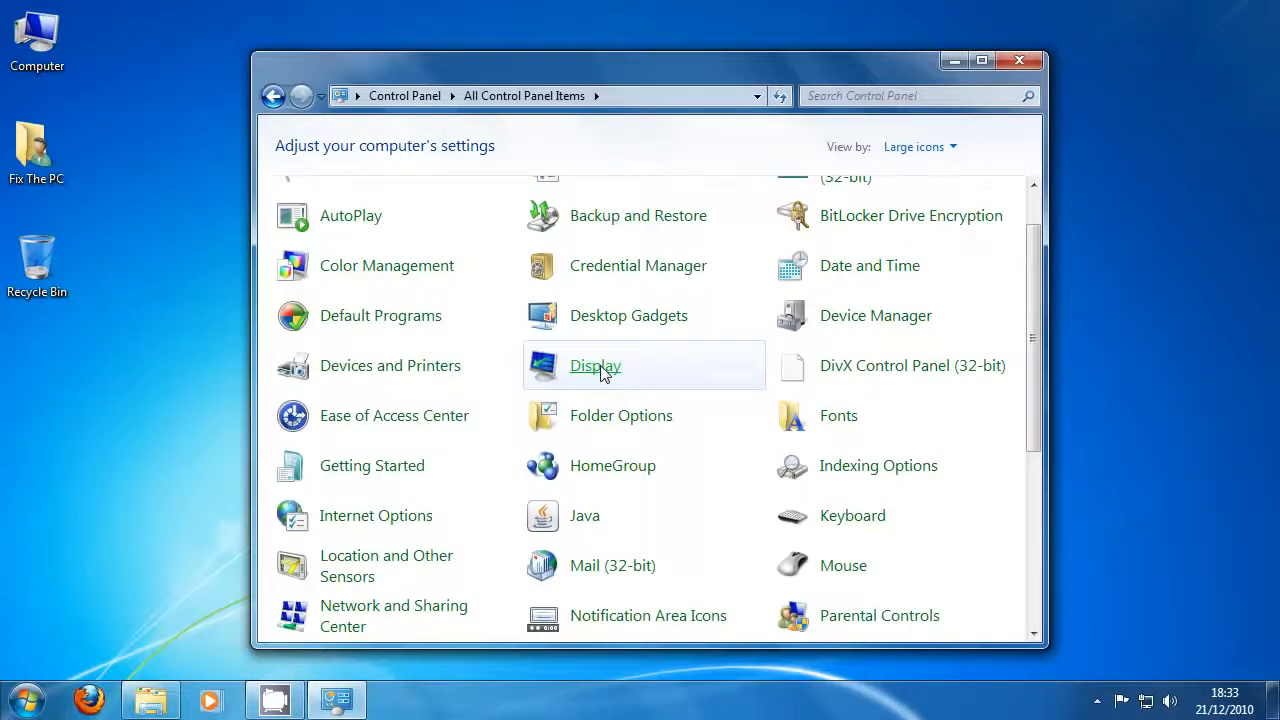
Scroll through the individually listed Control Panel items
scroll("down", 3)
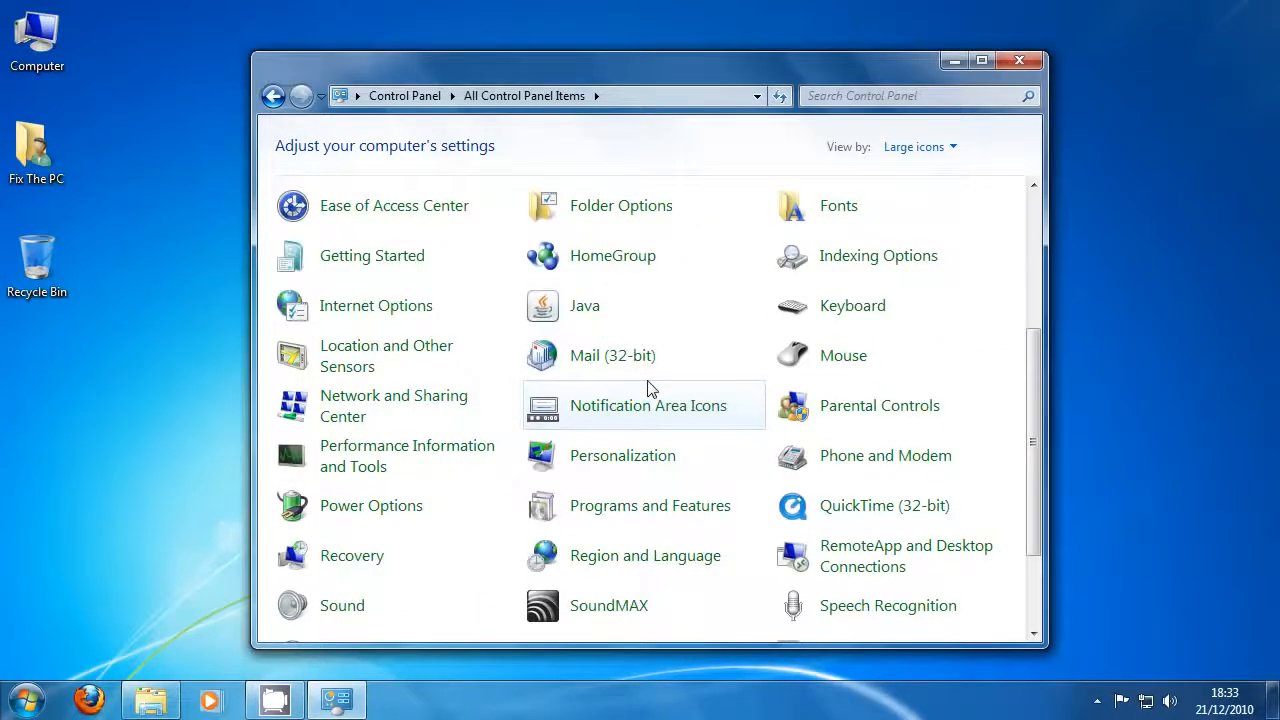
scroll("up", 3)
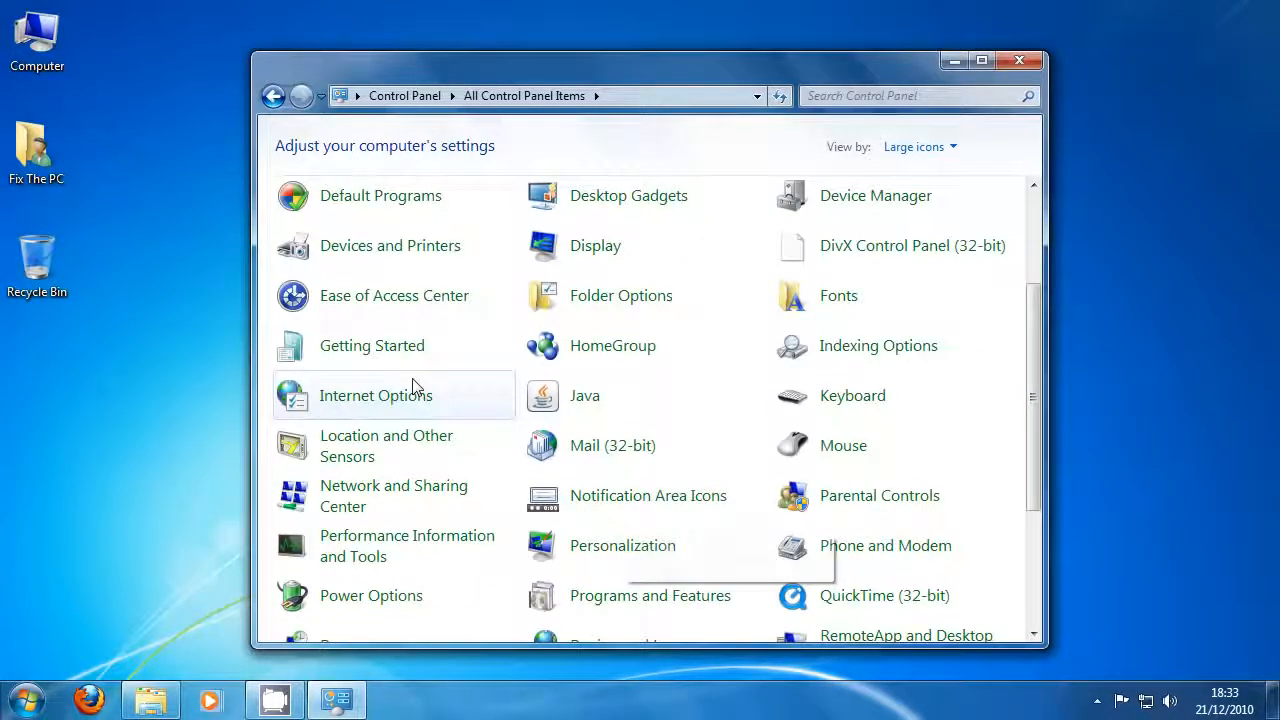
scroll("up", 3)
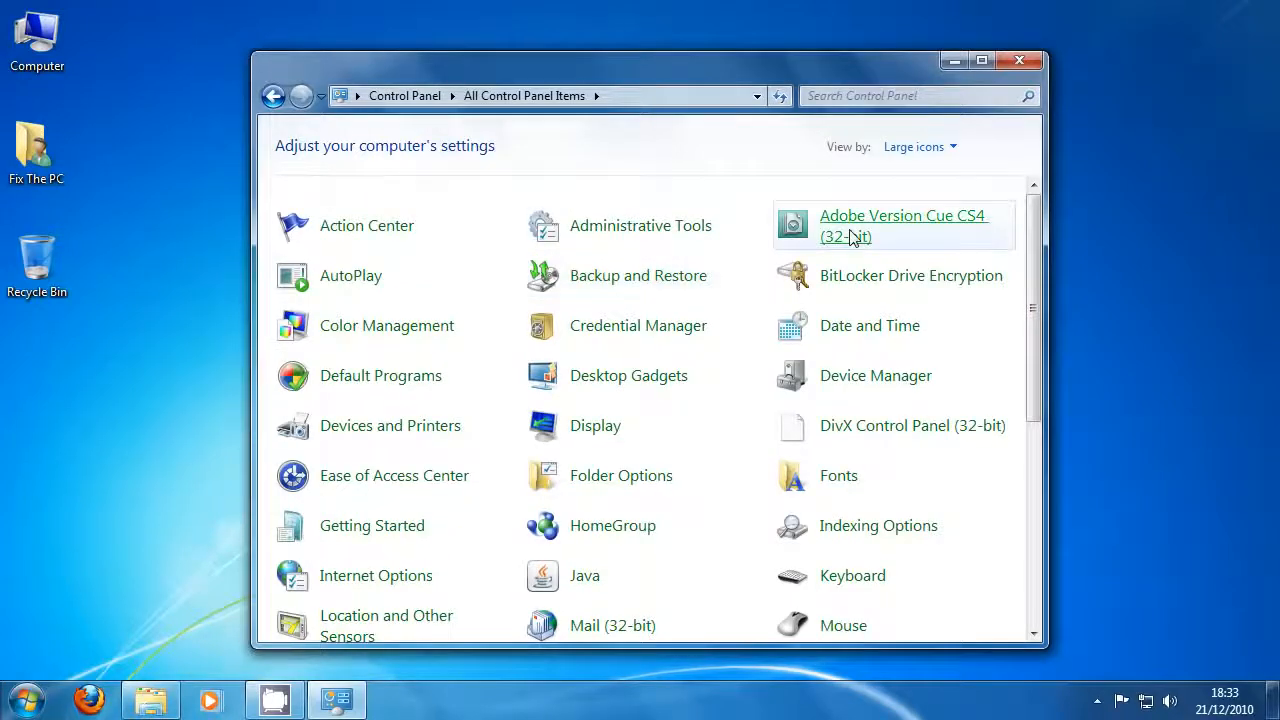
scroll("down", 3)
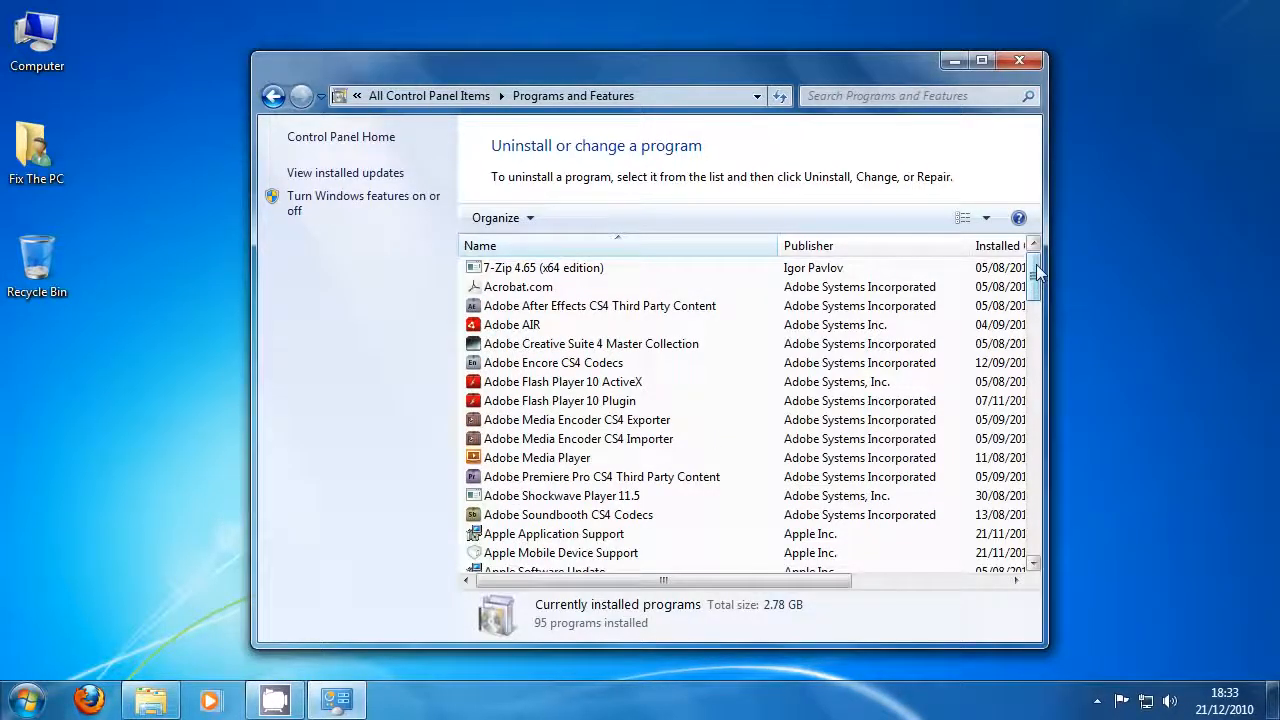
Browse Programs and Features, selecting Java 6 Update 21 then Update 23 (64-bit), and close the window
scroll("down", 3)
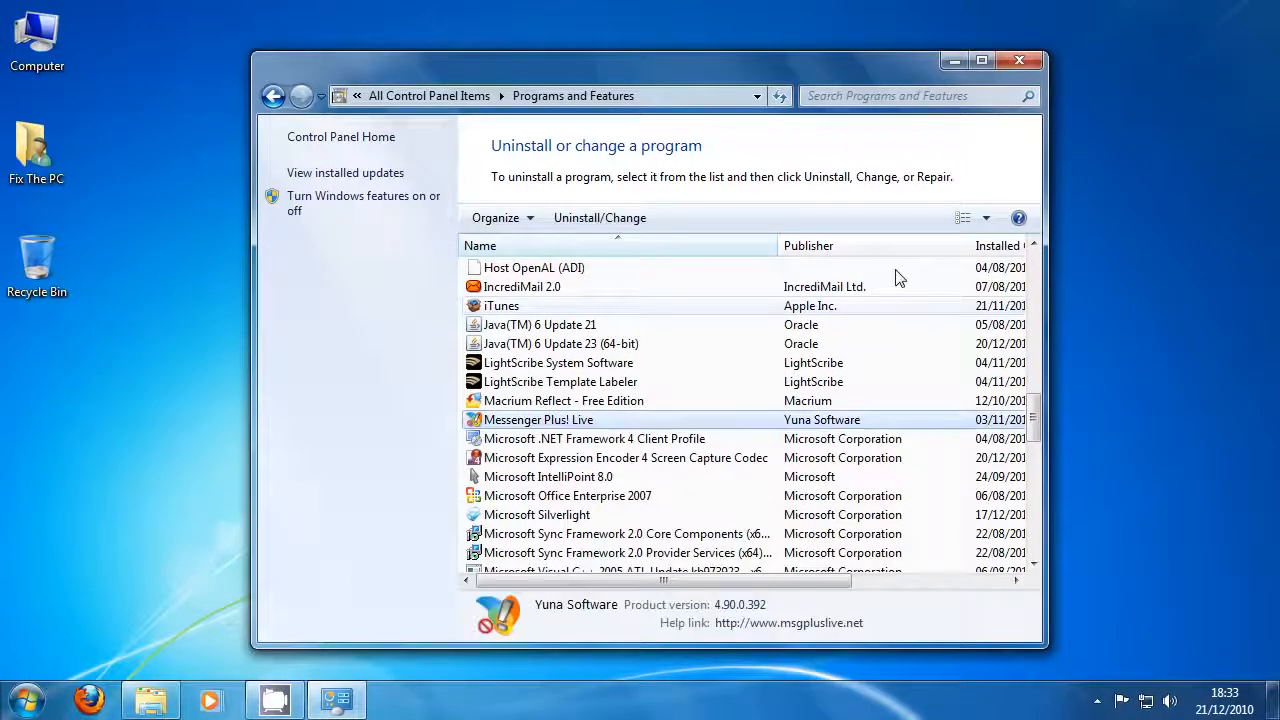
mouse_move(600, 216)
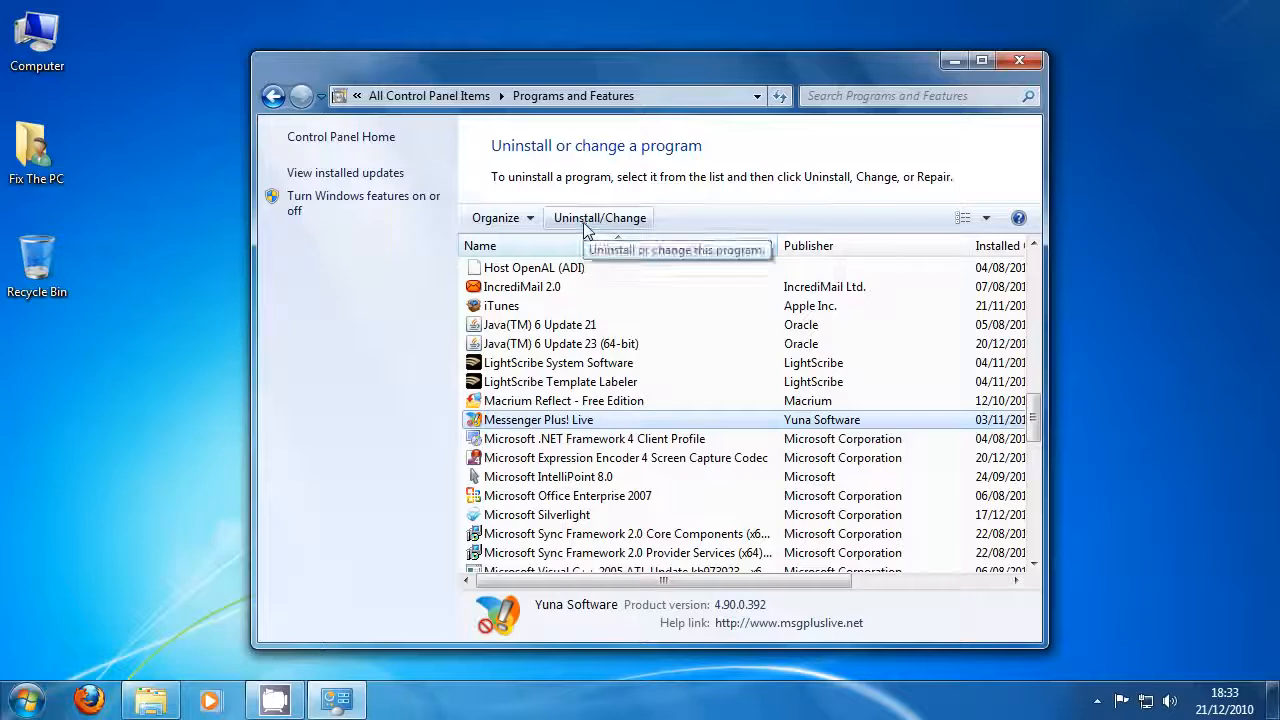
mouse_move(1020, 60)
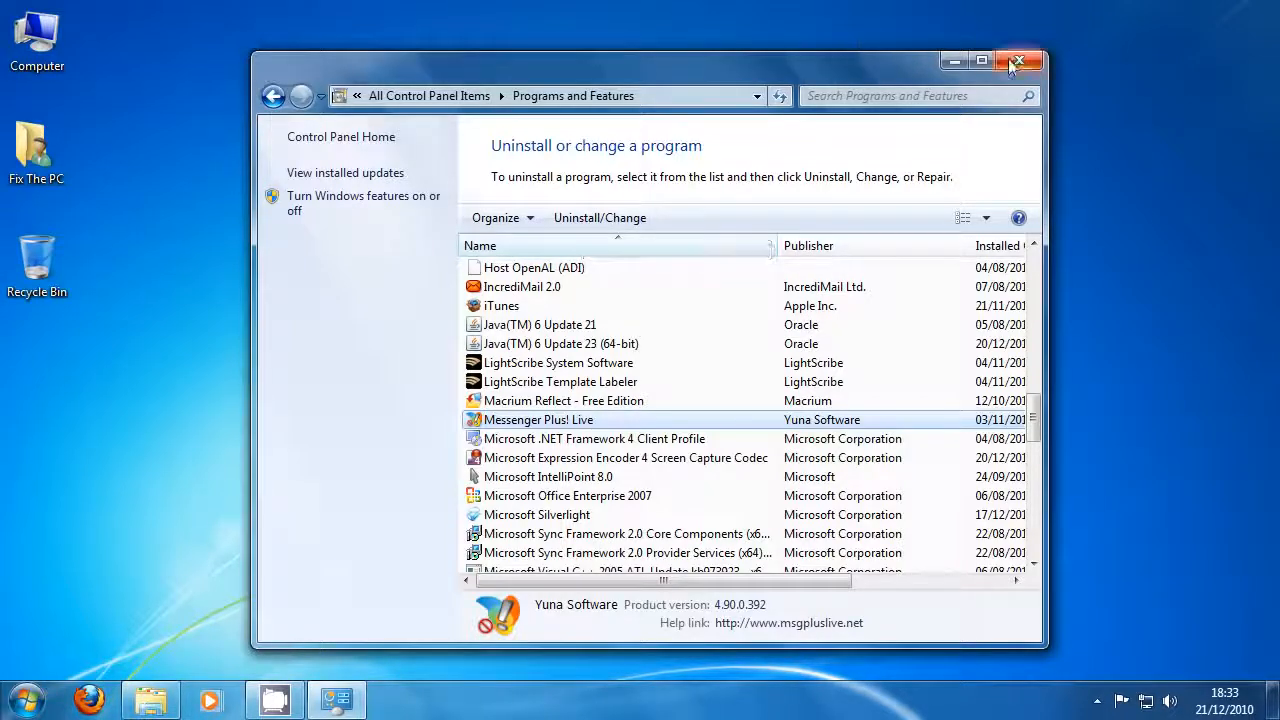
mouse_move(1018, 62)
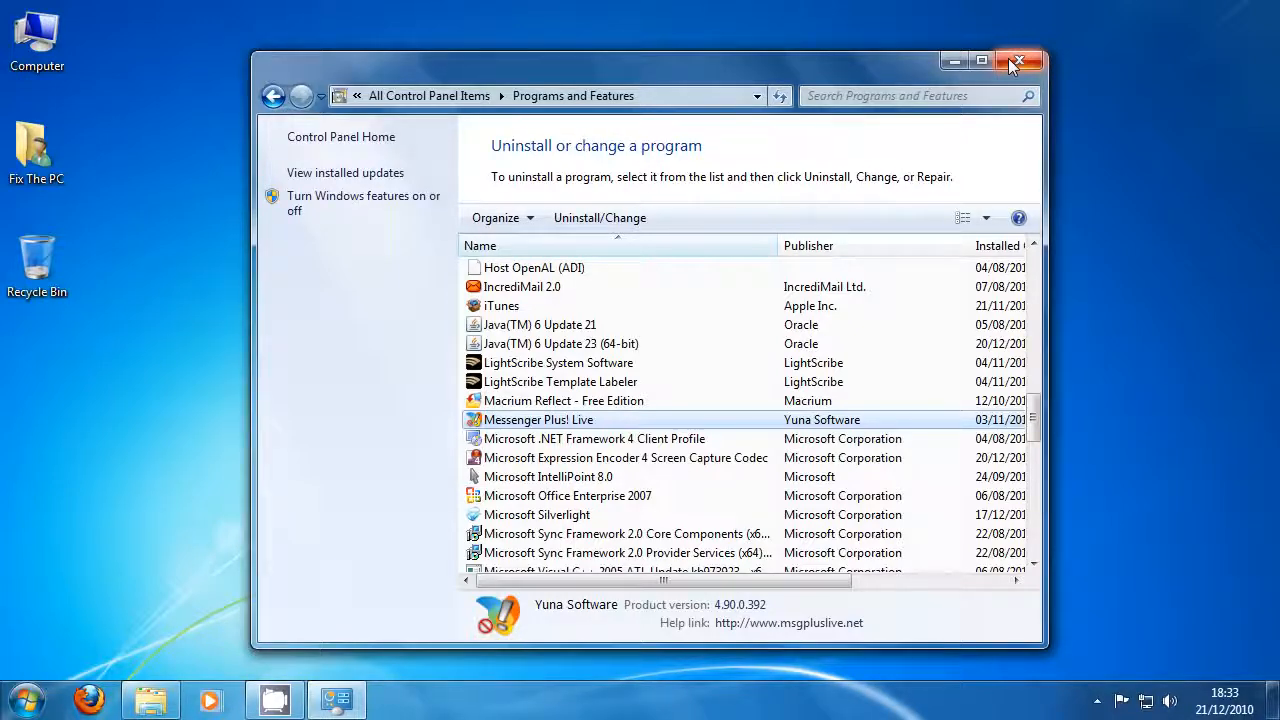
left_click(540, 324)
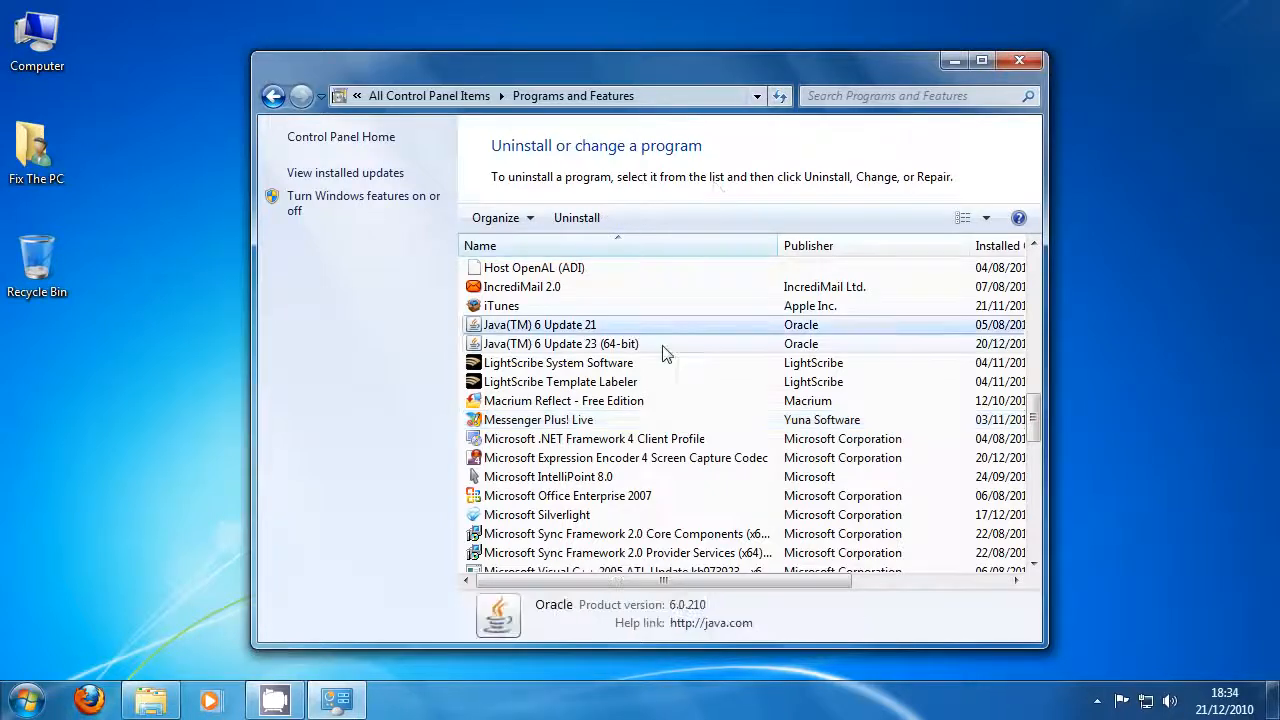
left_click(560, 344)
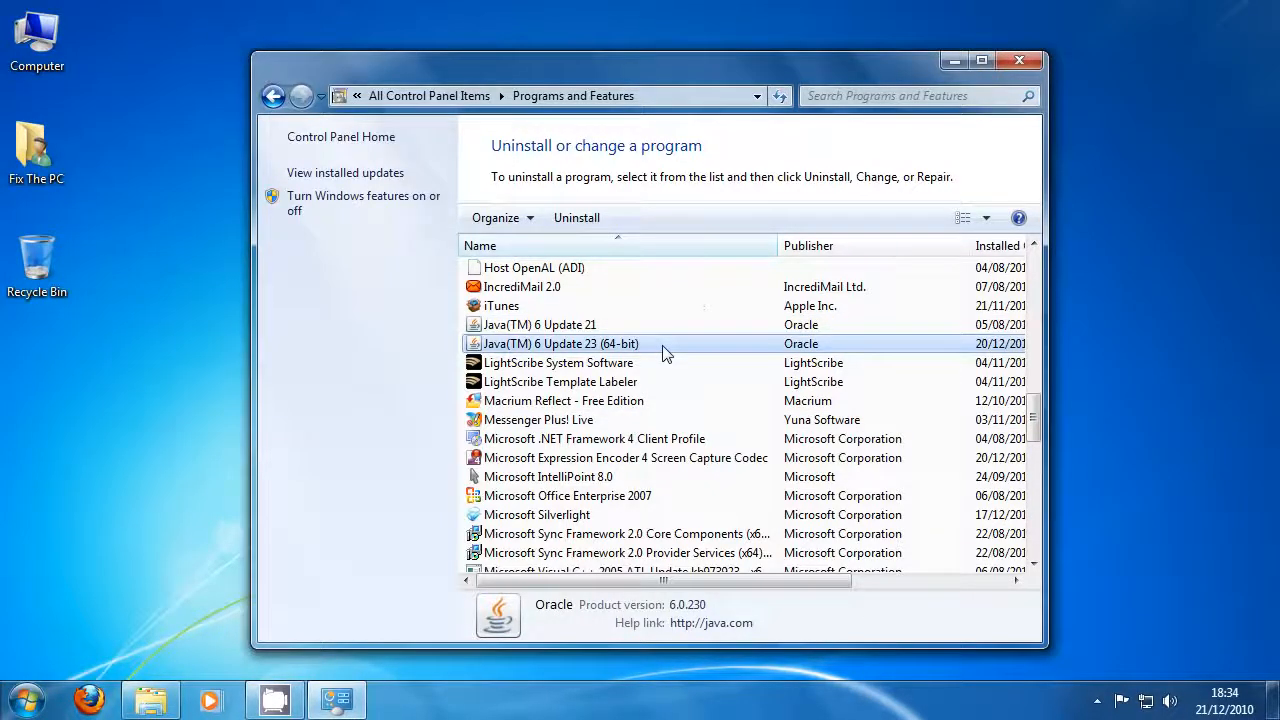
scroll("down", 3)
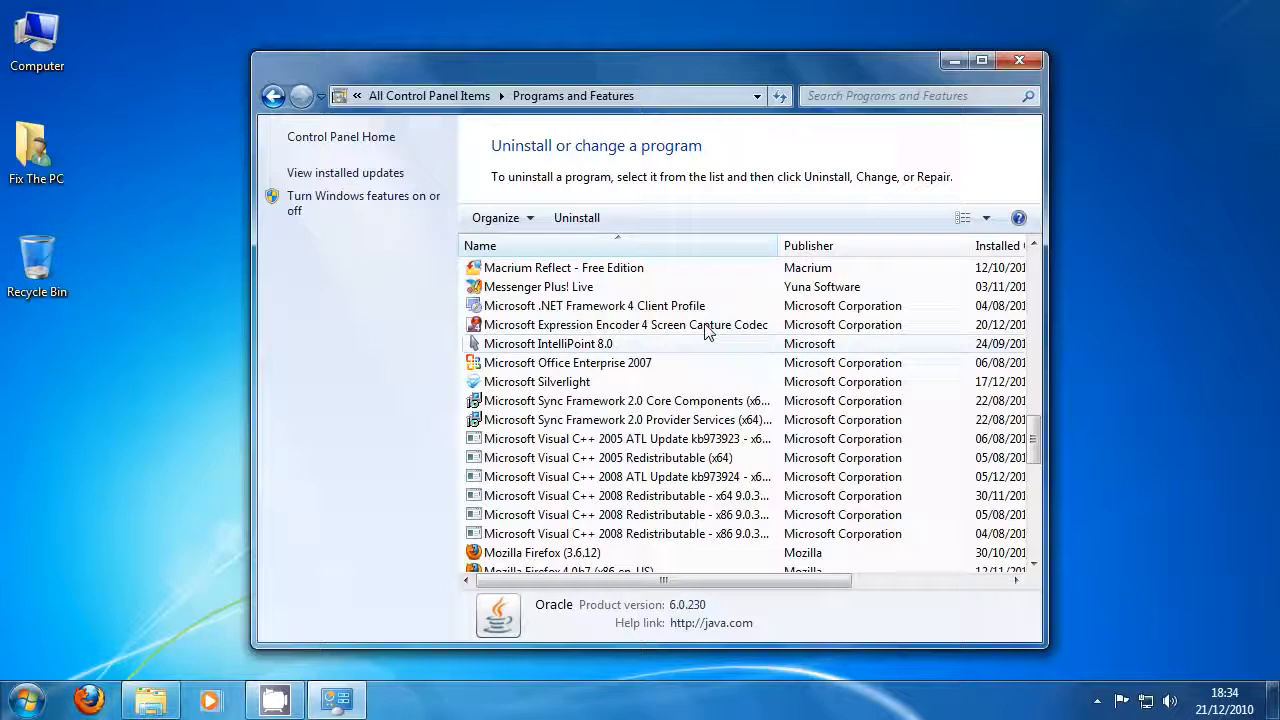
scroll("down", 3)
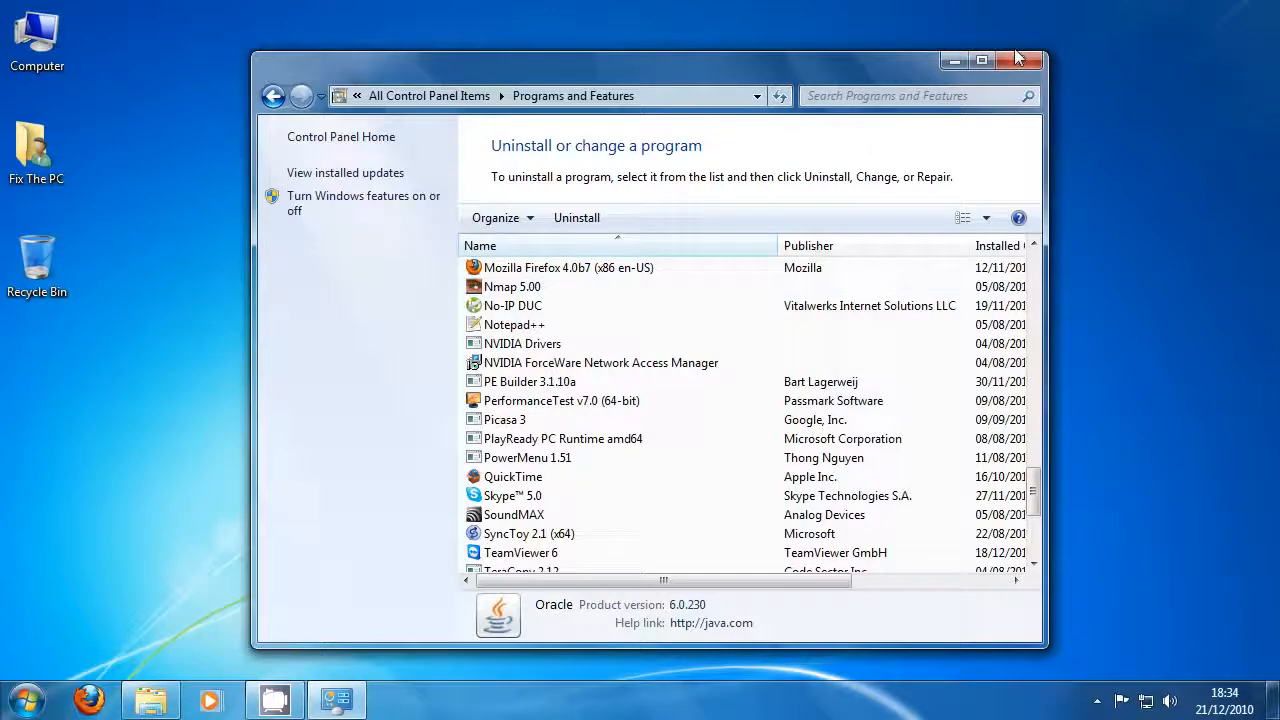
left_click(1022, 60)
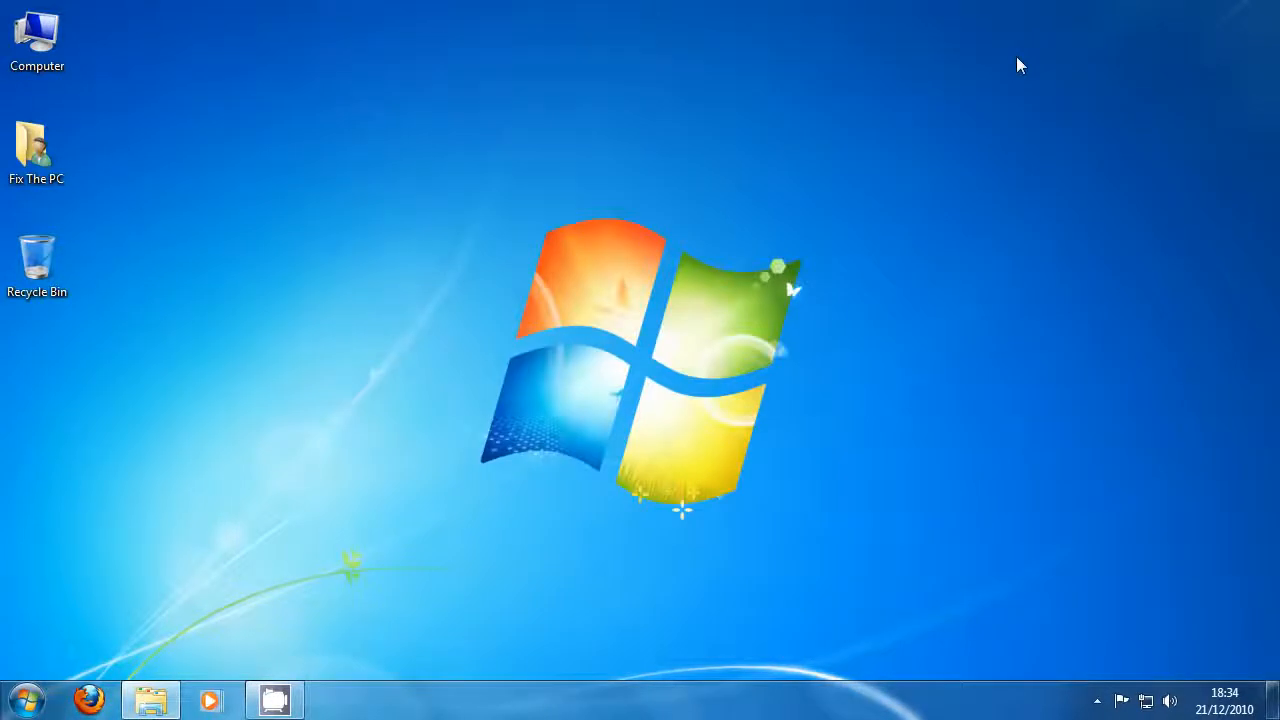
mouse_move(54, 408)
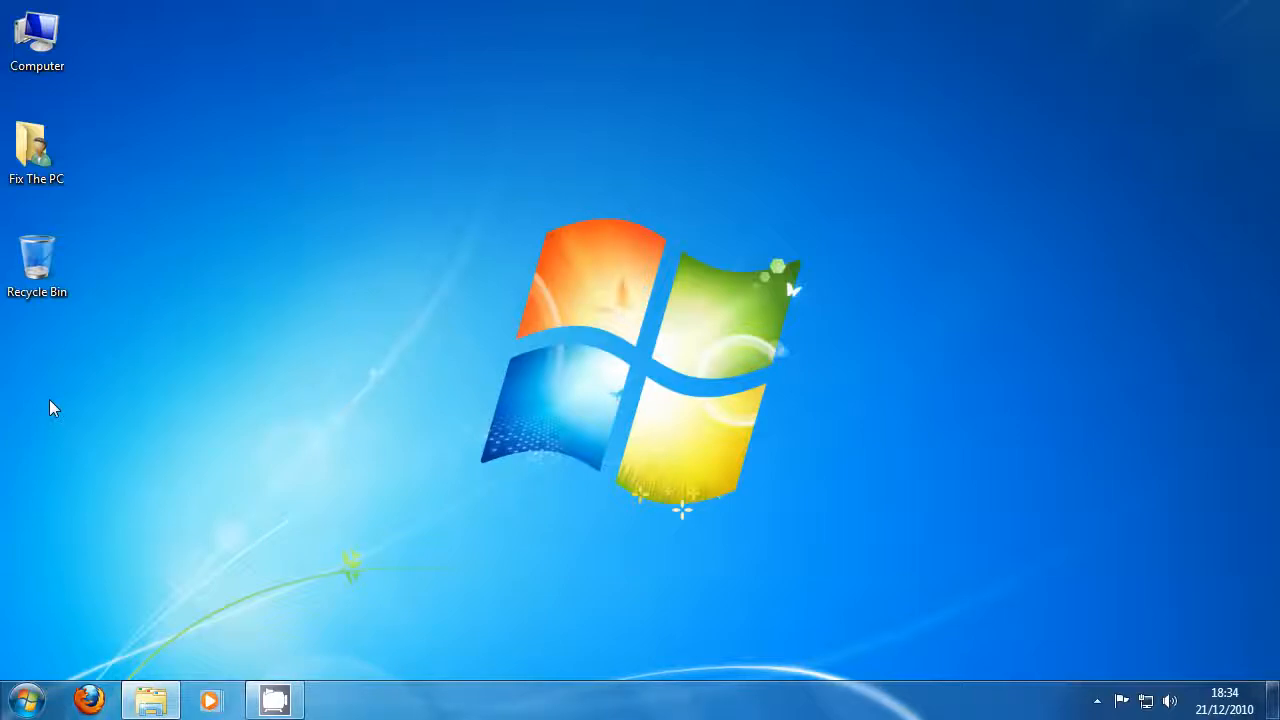
mouse_move(48, 112)
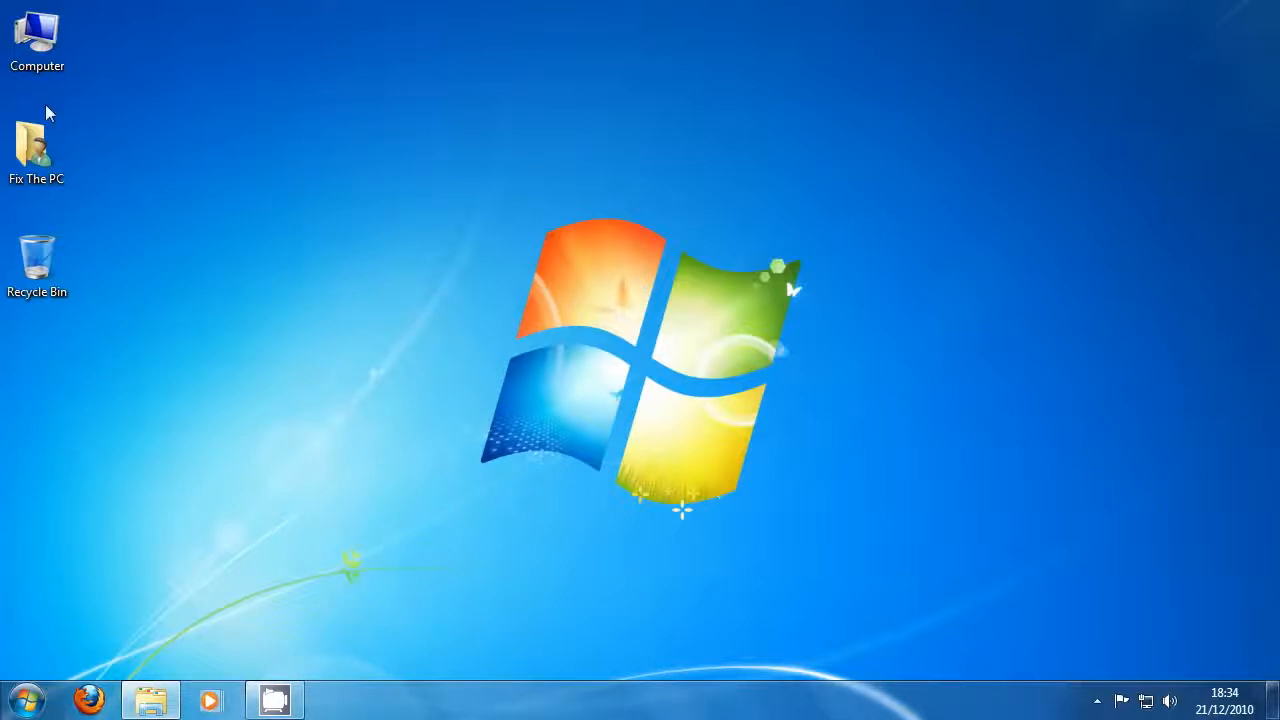
mouse_move(220, 184)
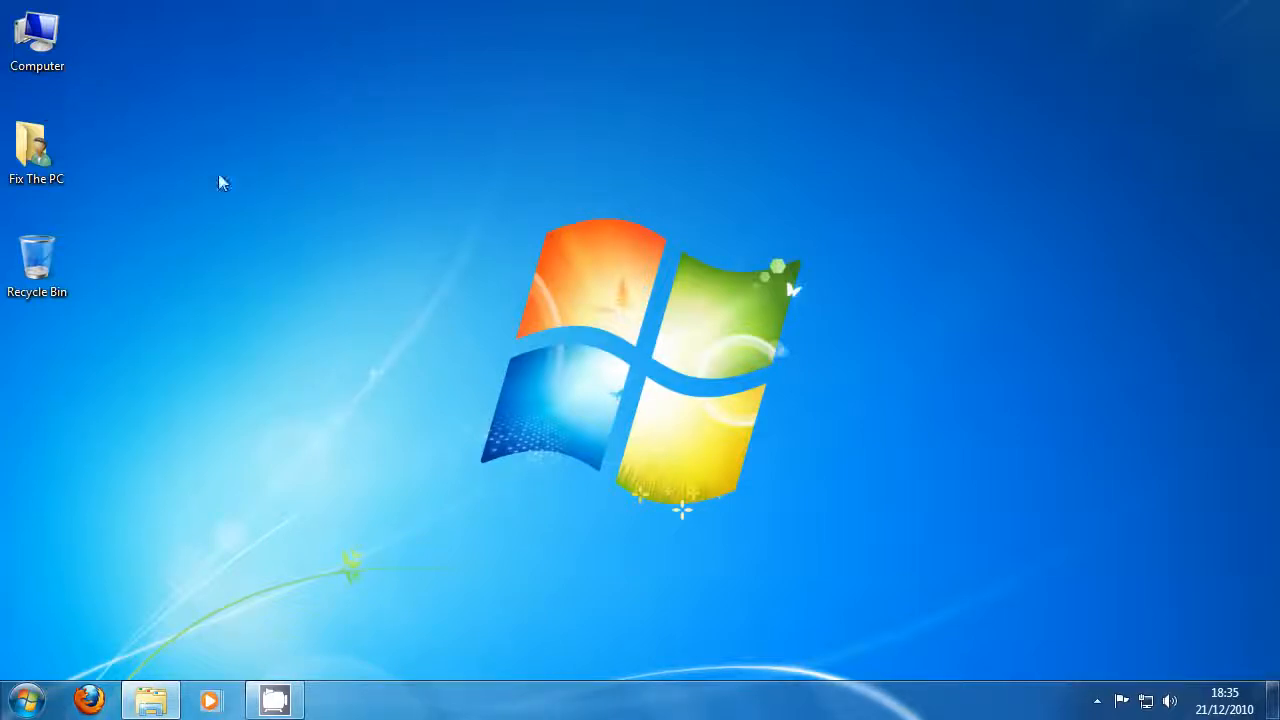
From Computer's Properties, reach System Properties on its Advanced tab
left_click(36, 40)
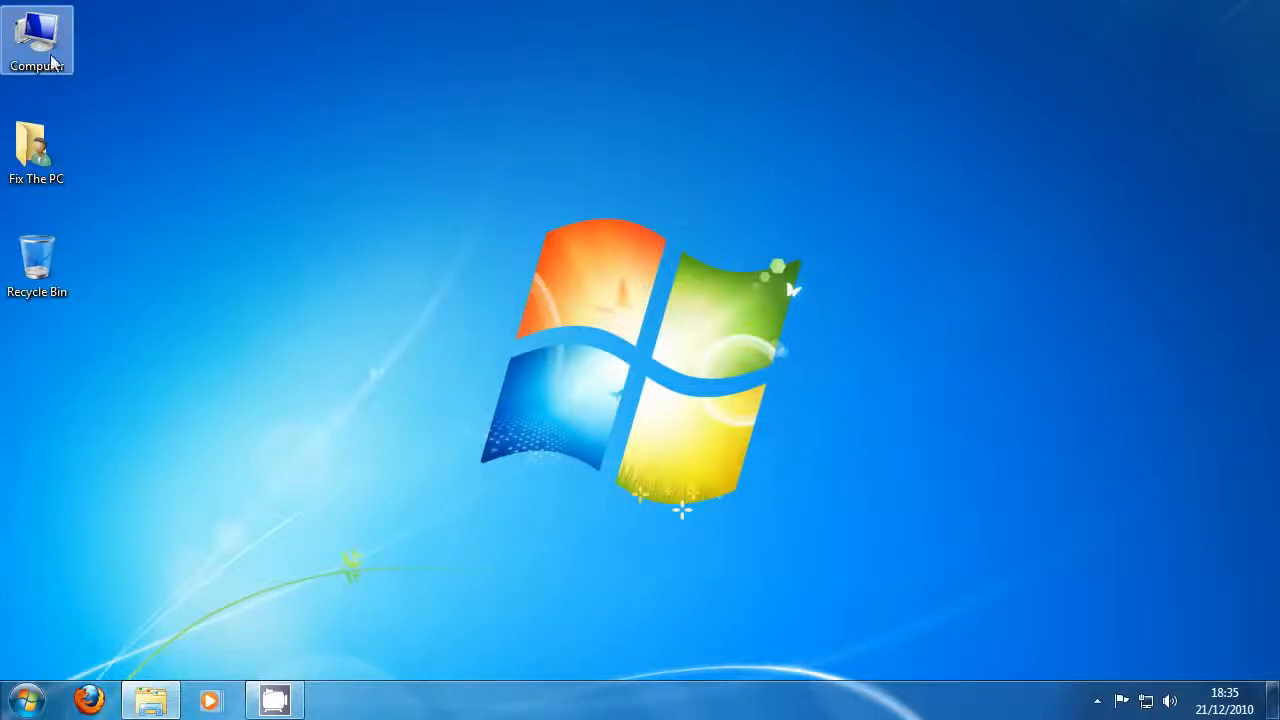
right_click(36, 36)
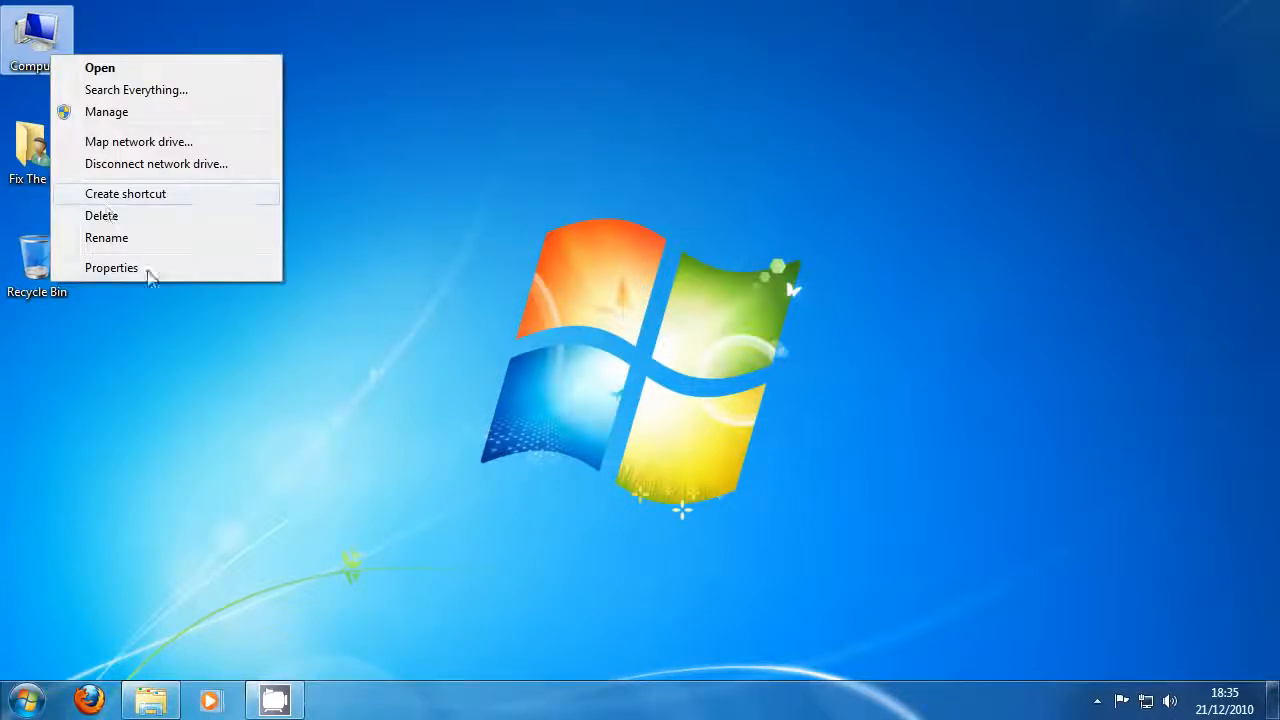
left_click(112, 268)
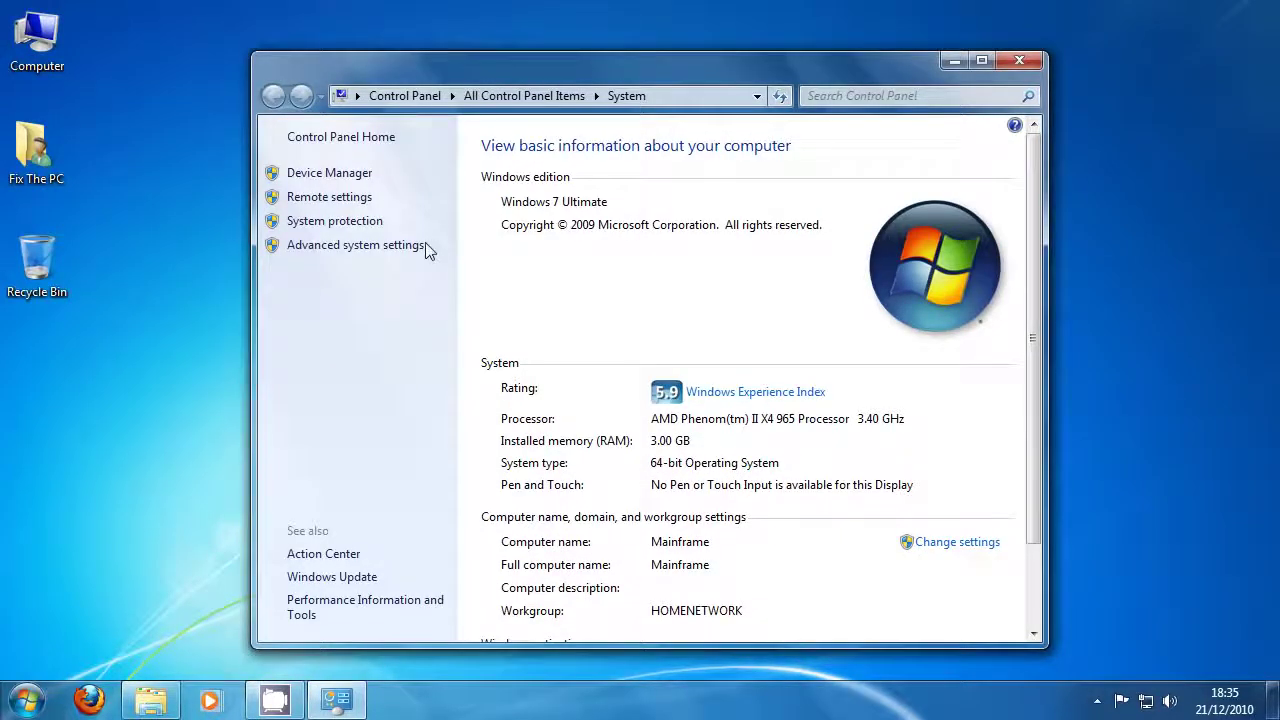
left_click(356, 244)
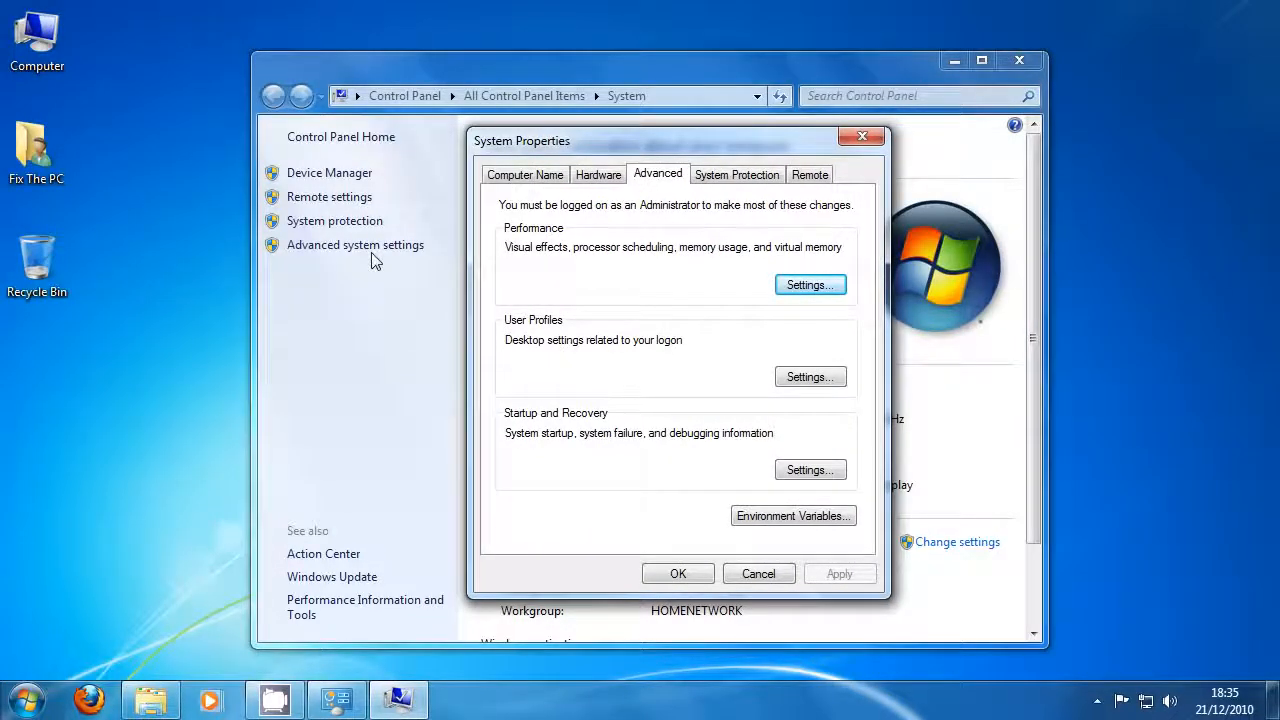
mouse_move(1040, 80)
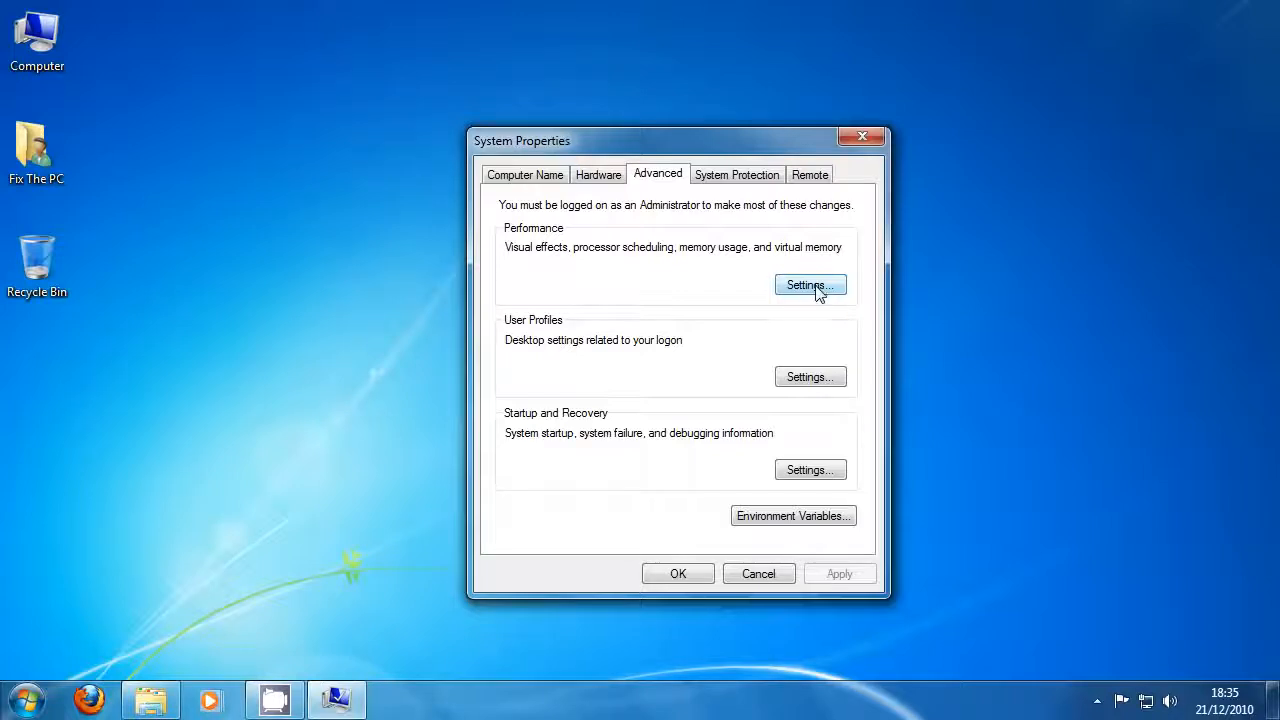
Bring up Performance Options on its Advanced tab showing the 6144 MB paging file
left_click(810, 284)
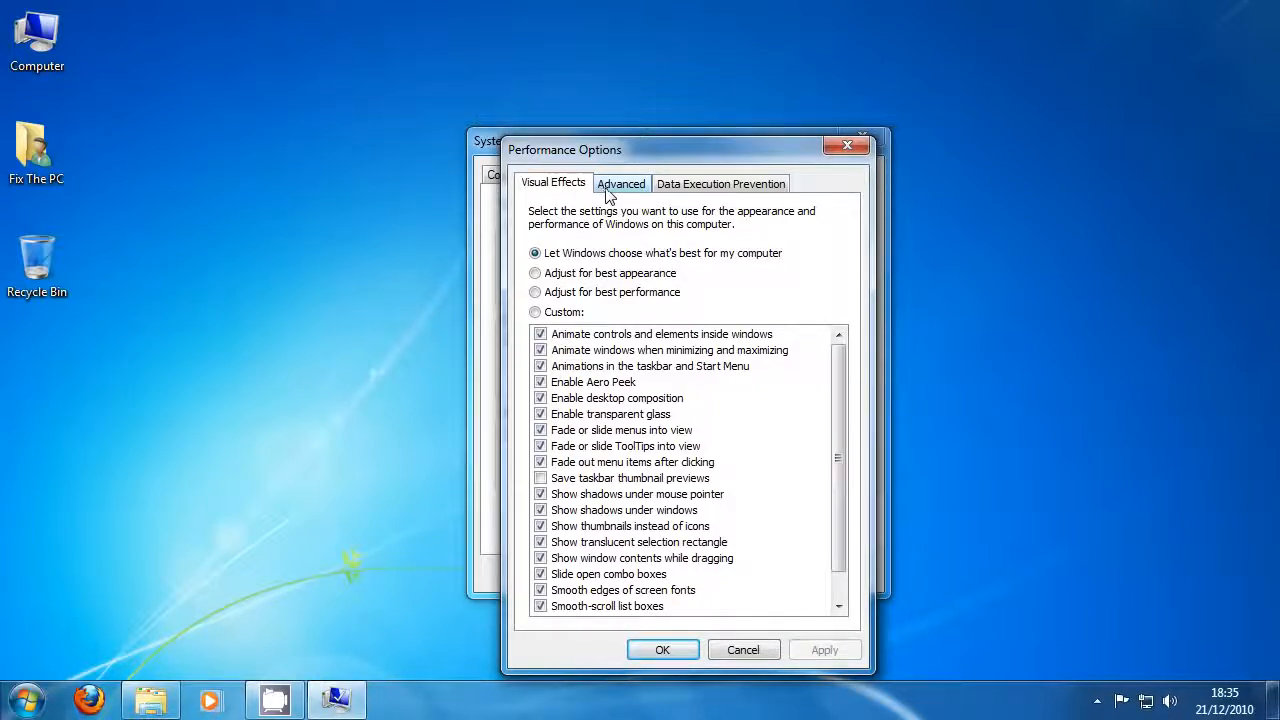
left_click(620, 184)
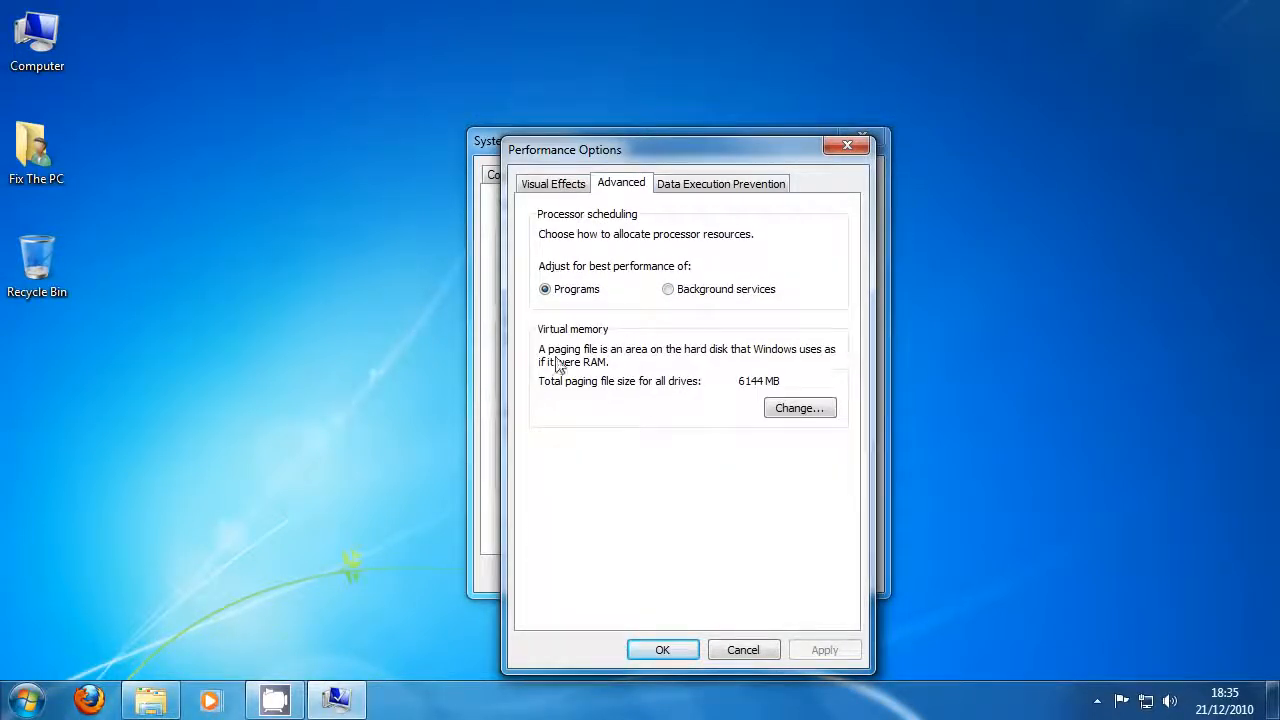
mouse_move(836, 332)
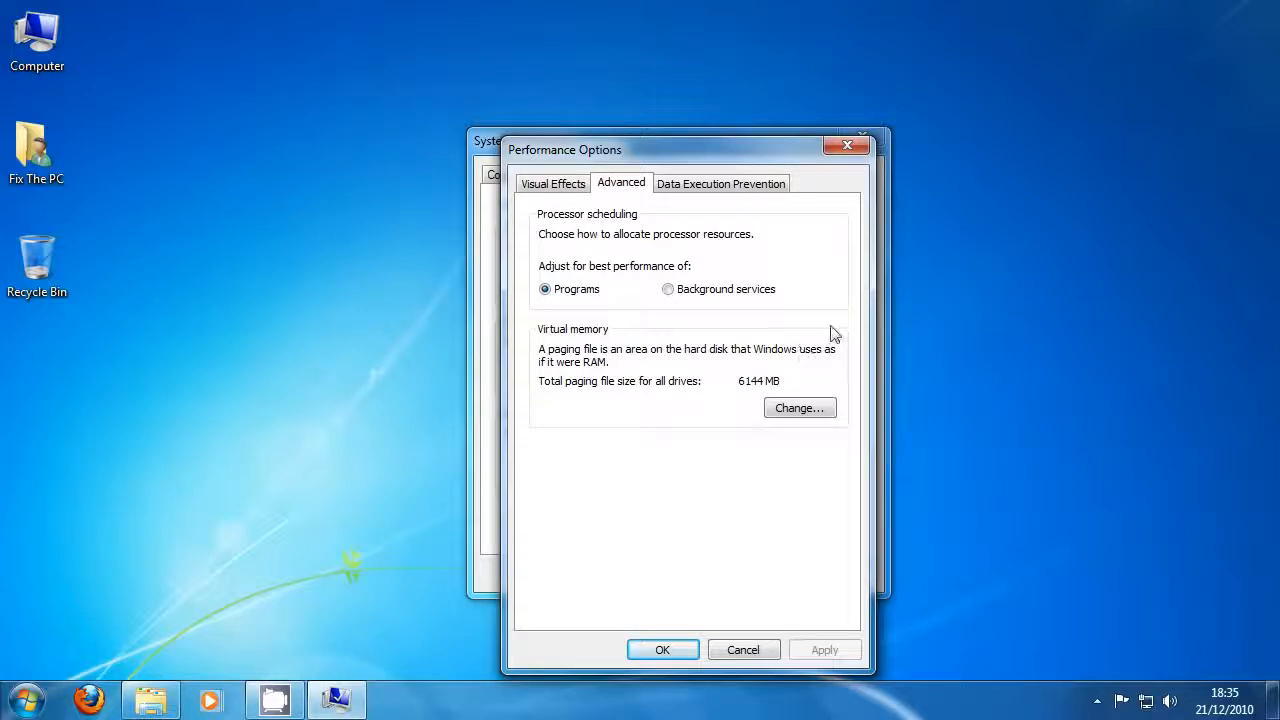
mouse_move(690, 390)
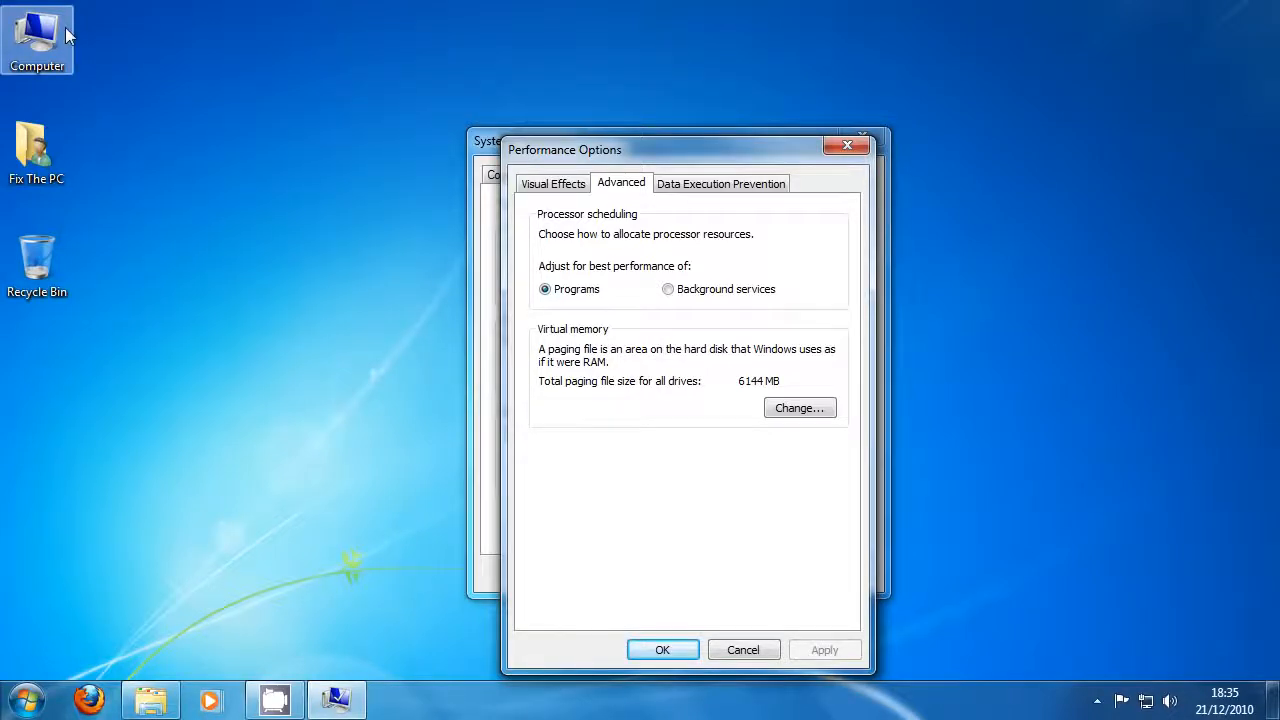
Reopen Computer's Properties to read the 3.00 GB installed memory
right_click(36, 36)
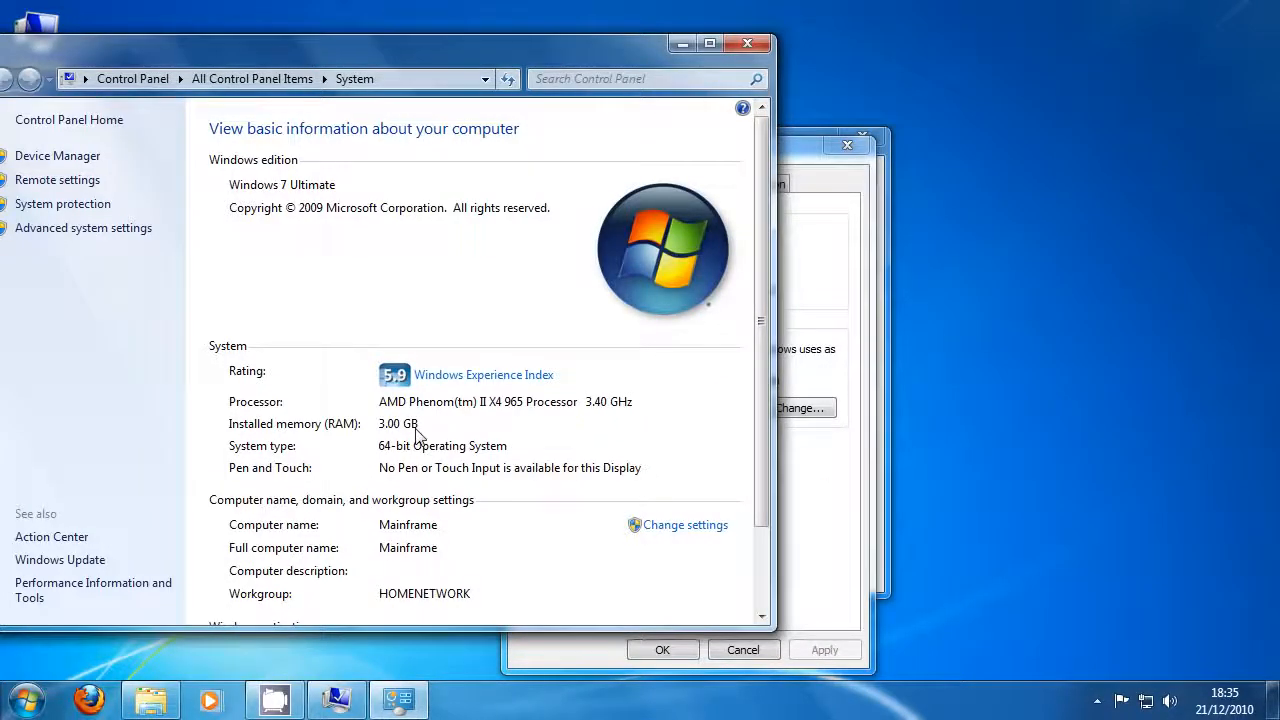
mouse_move(372, 436)
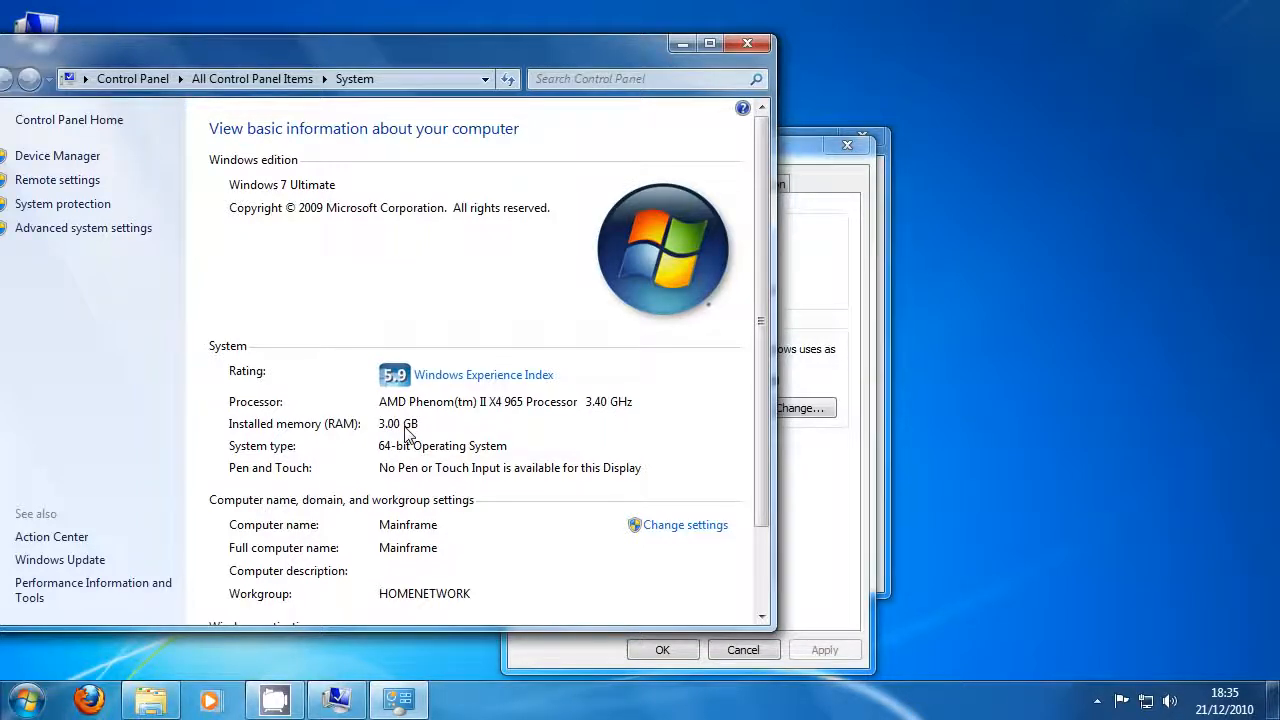
mouse_move(698, 82)
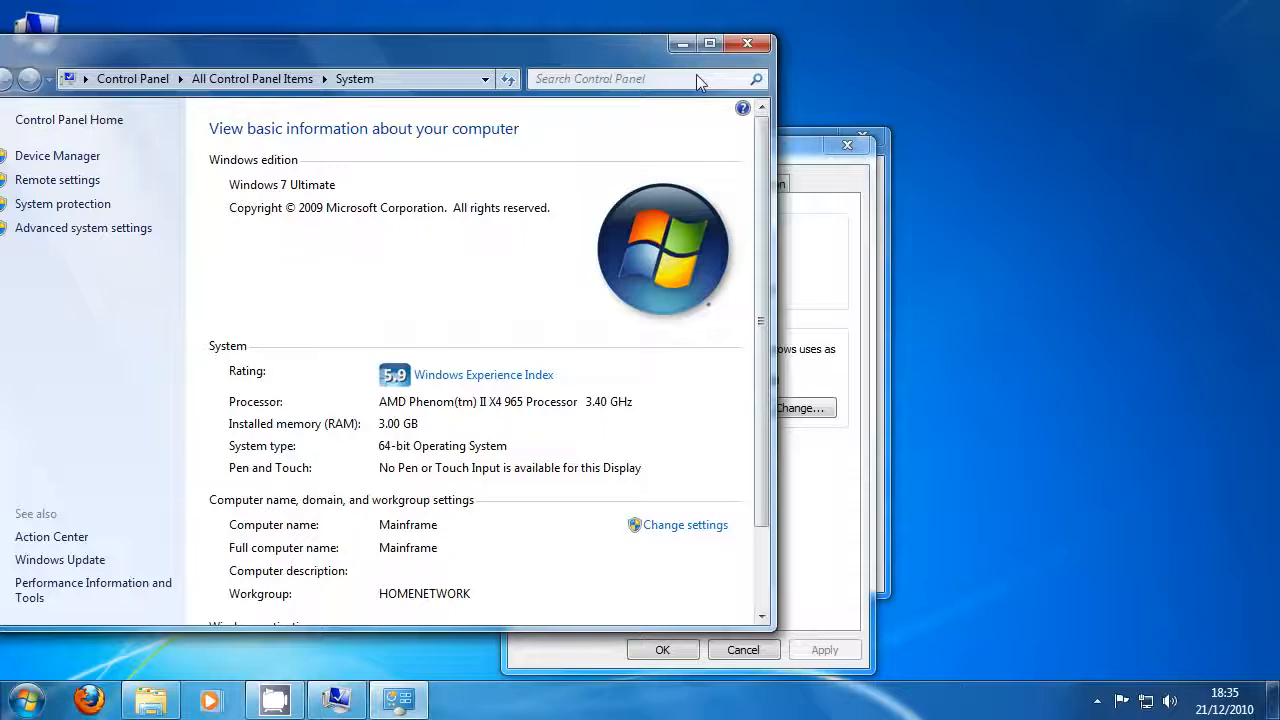
mouse_move(752, 44)
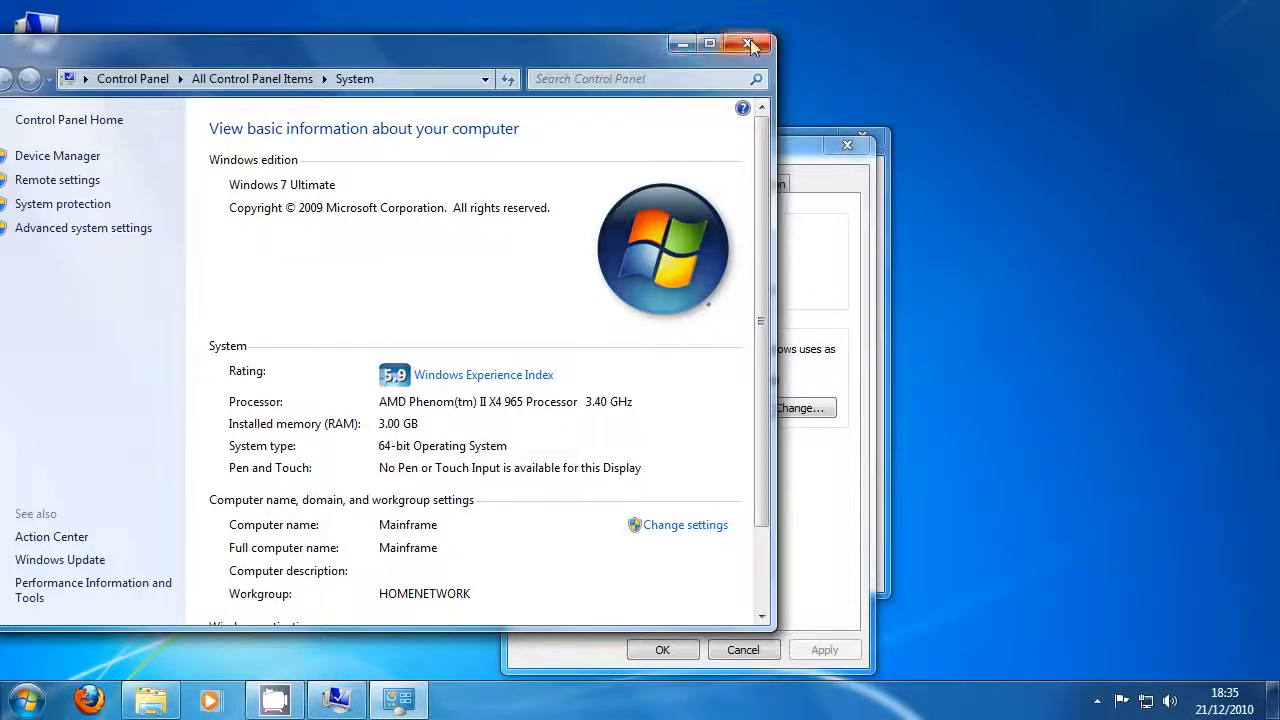
mouse_move(752, 46)
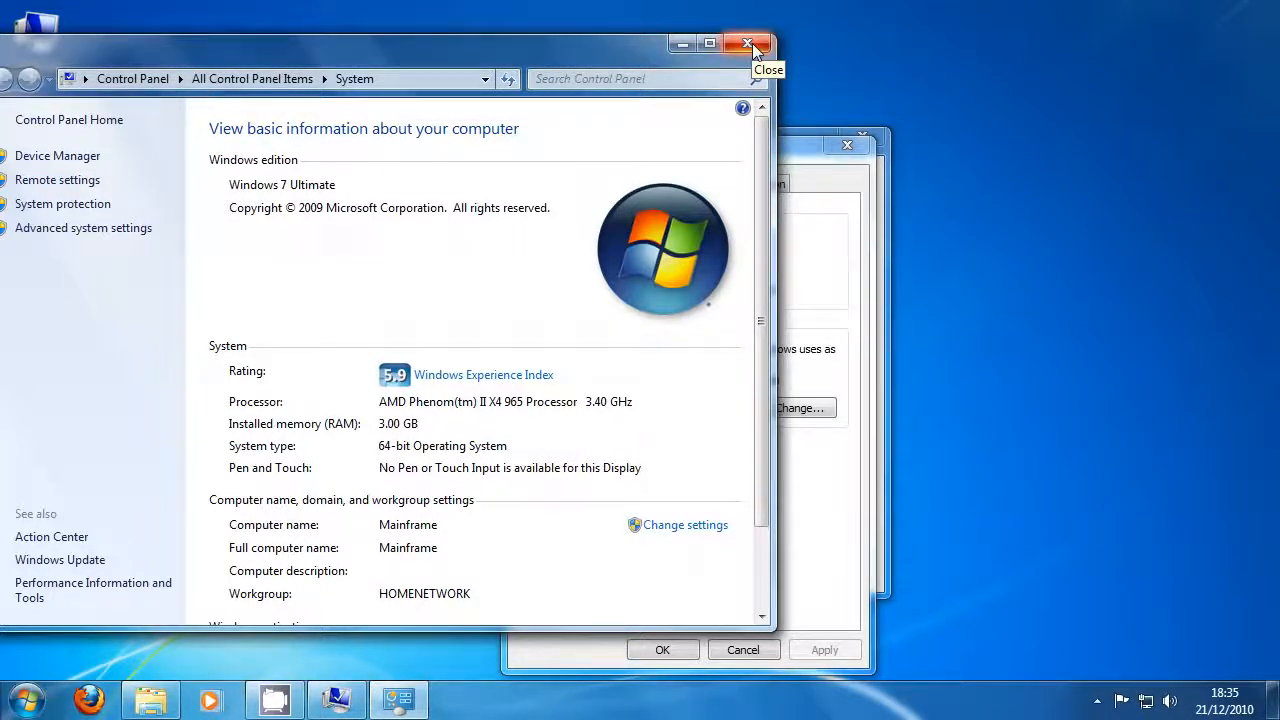
mouse_move(750, 48)
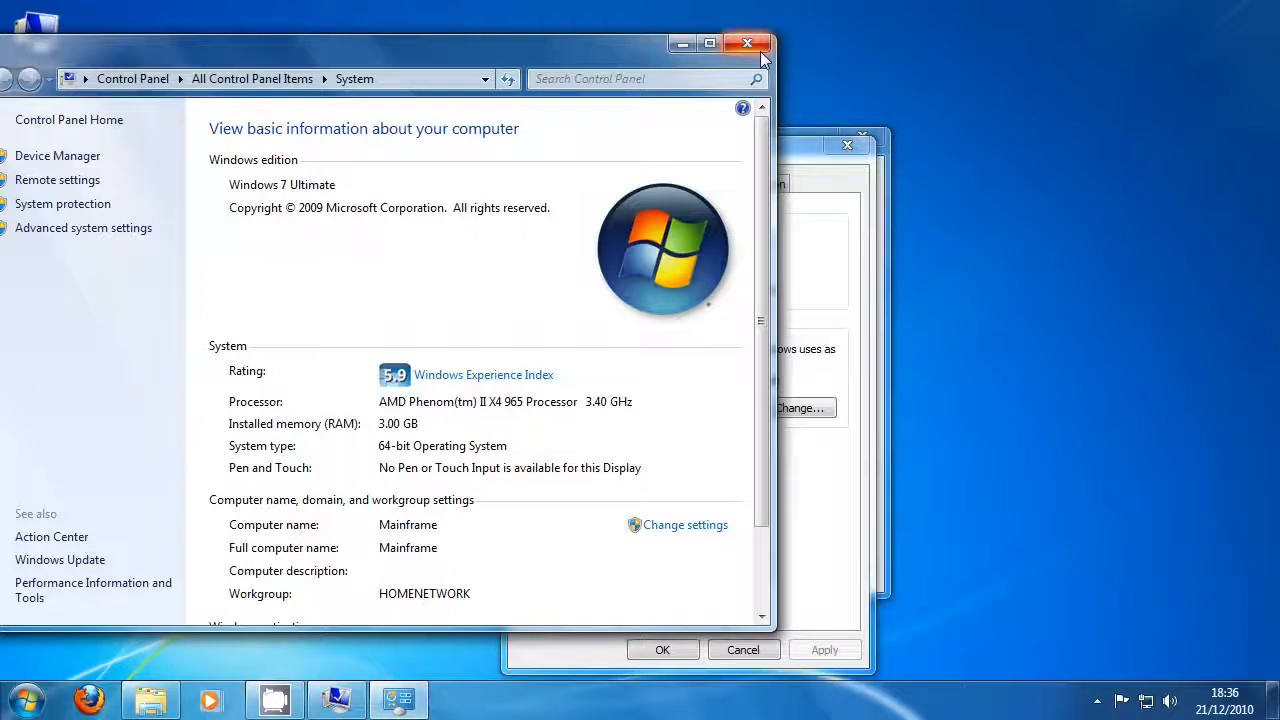
mouse_move(380, 434)
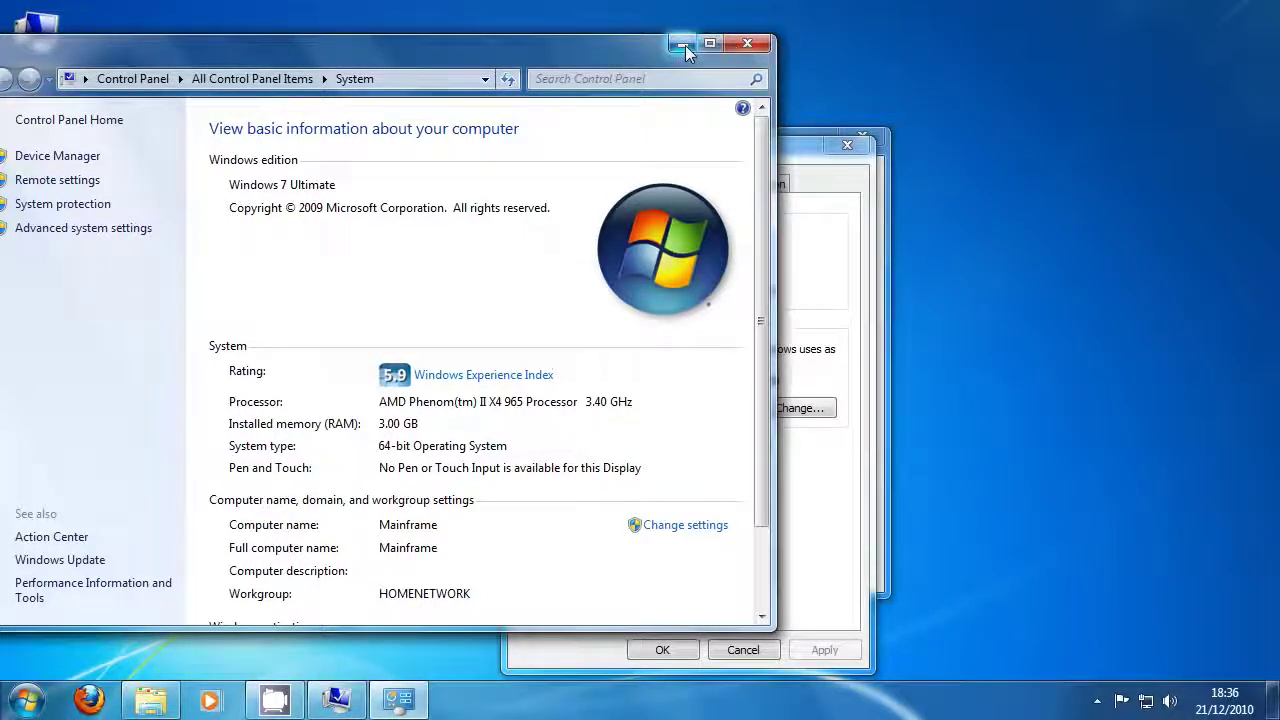
Close the System window and launch Calculator via a Start menu search for 'calculator'
left_click(682, 44)
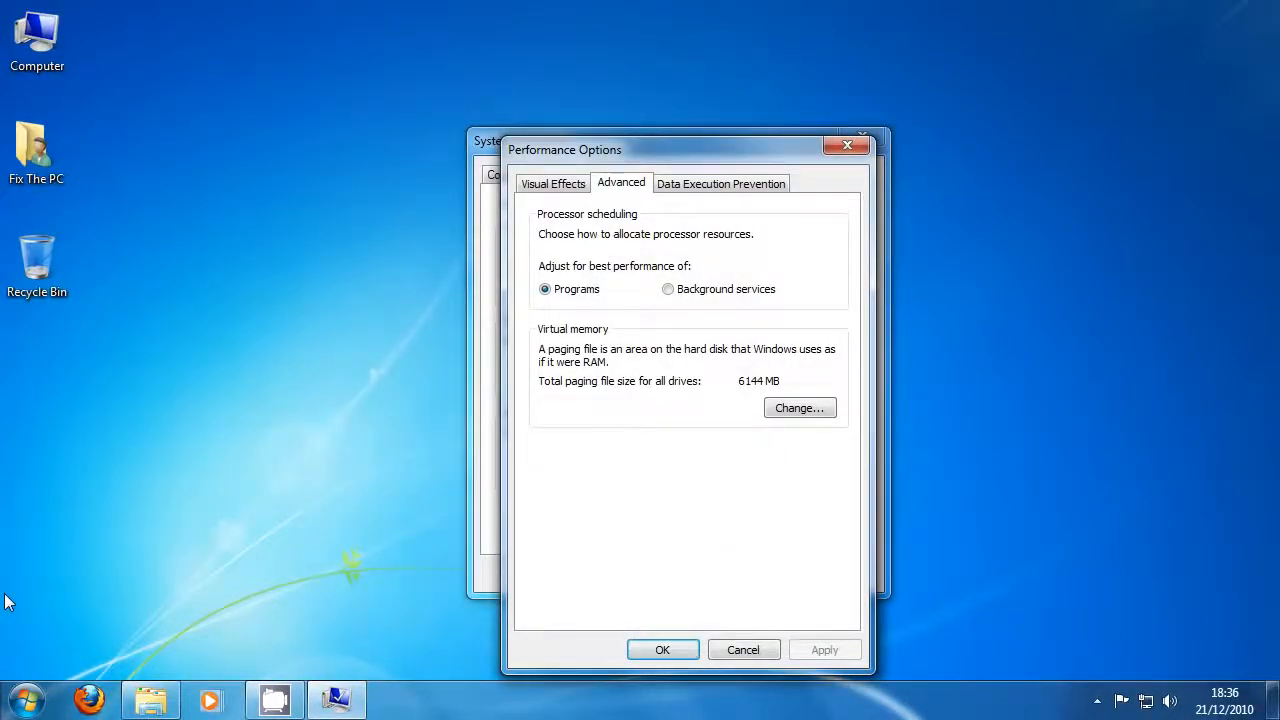
left_click(24, 698)
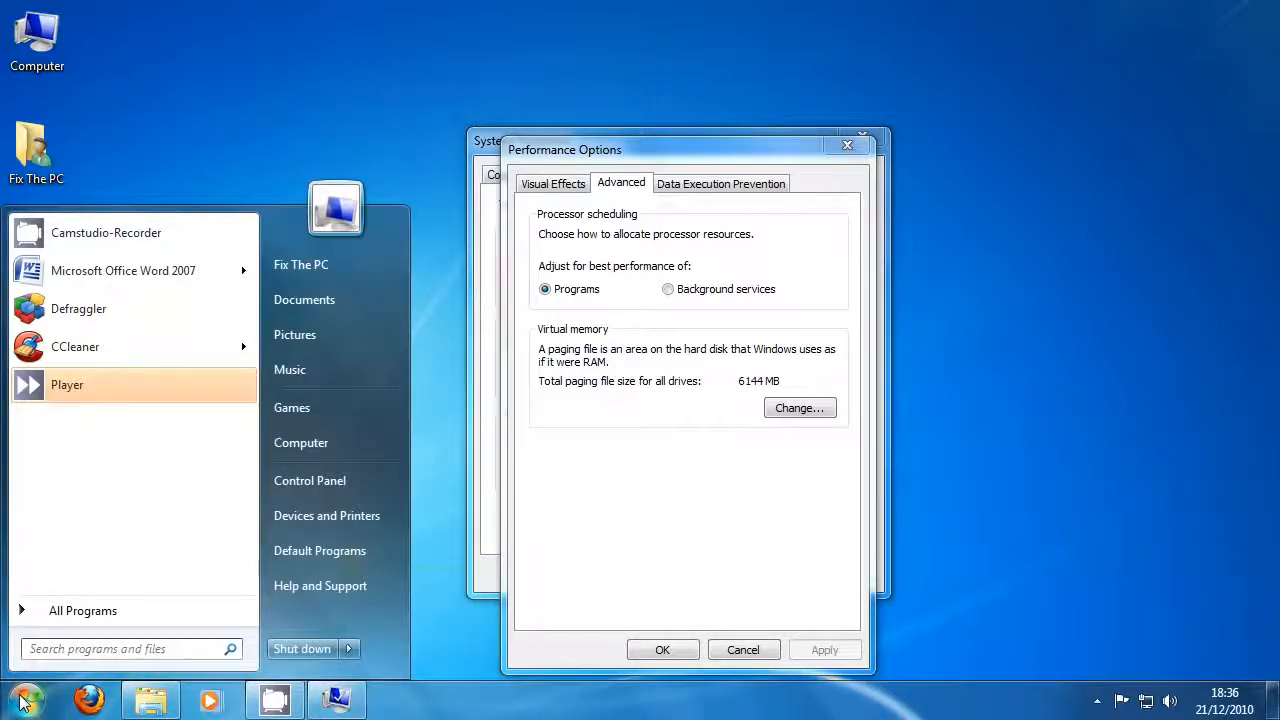
type("calc")
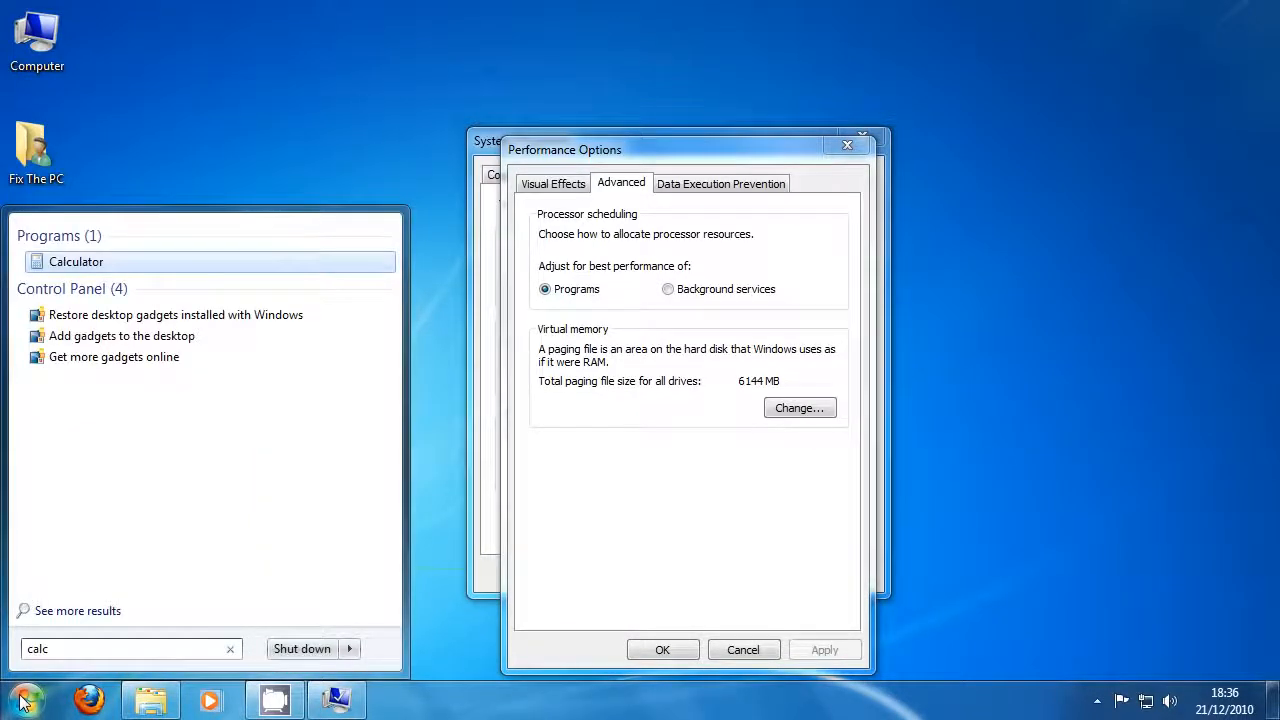
type("ulator")
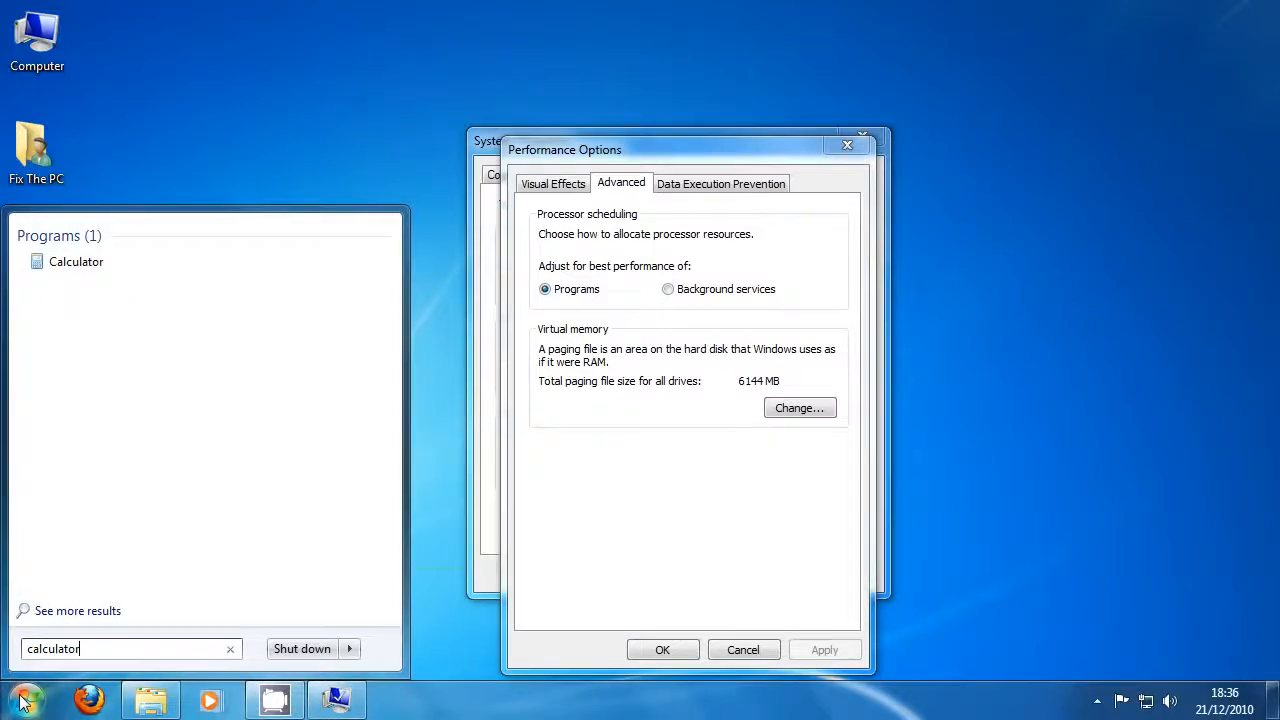
left_click(76, 260)
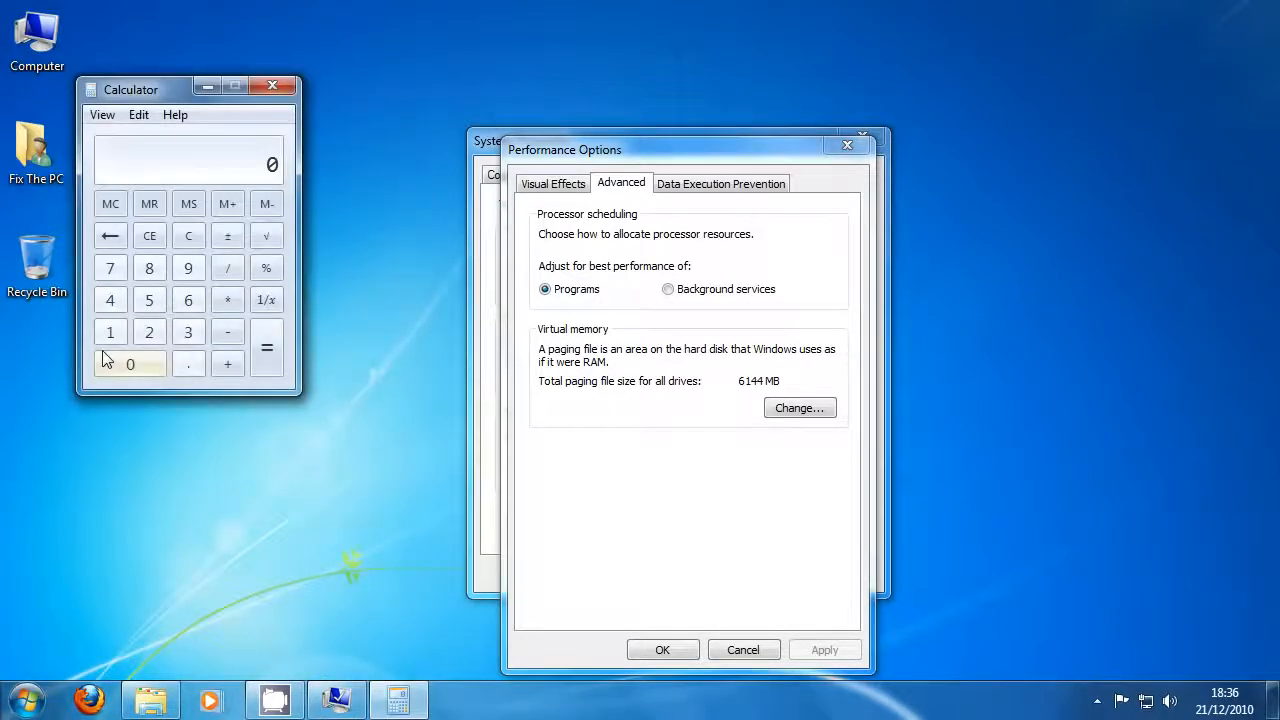
Compute 3 × 1024 = 3072 MB of RAM in Calculator
left_click(188, 332)
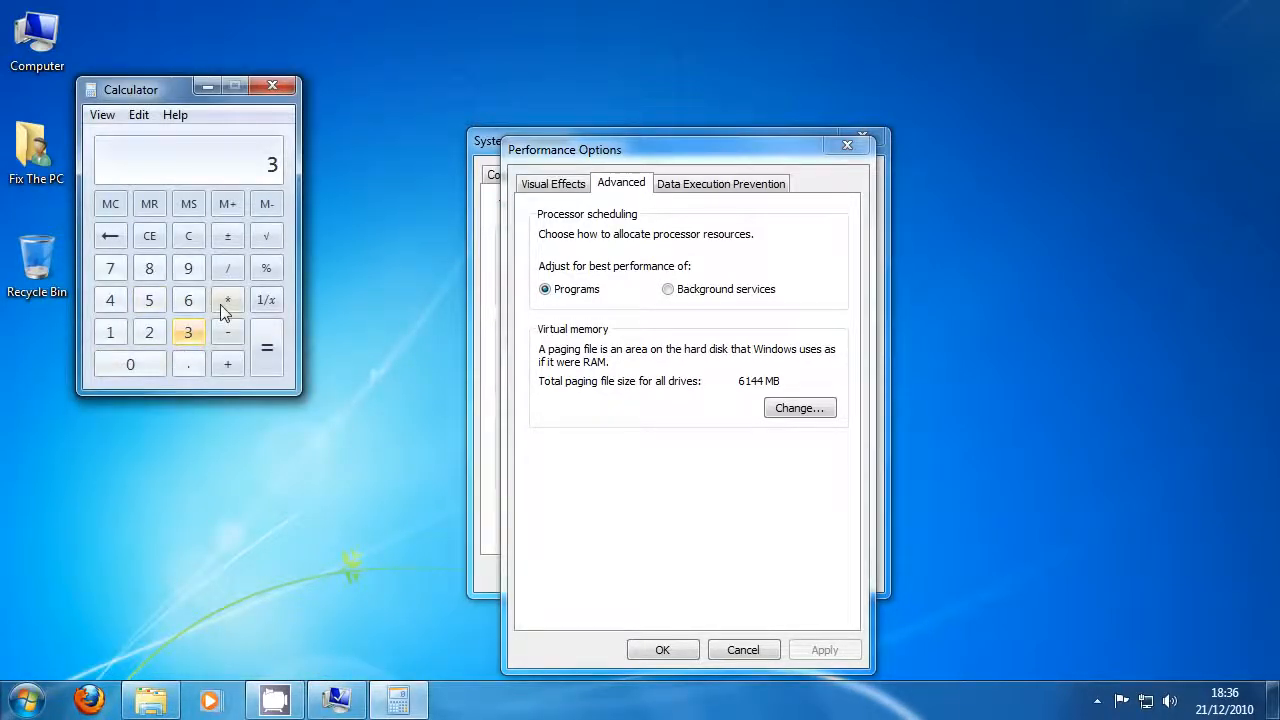
left_click(228, 300)
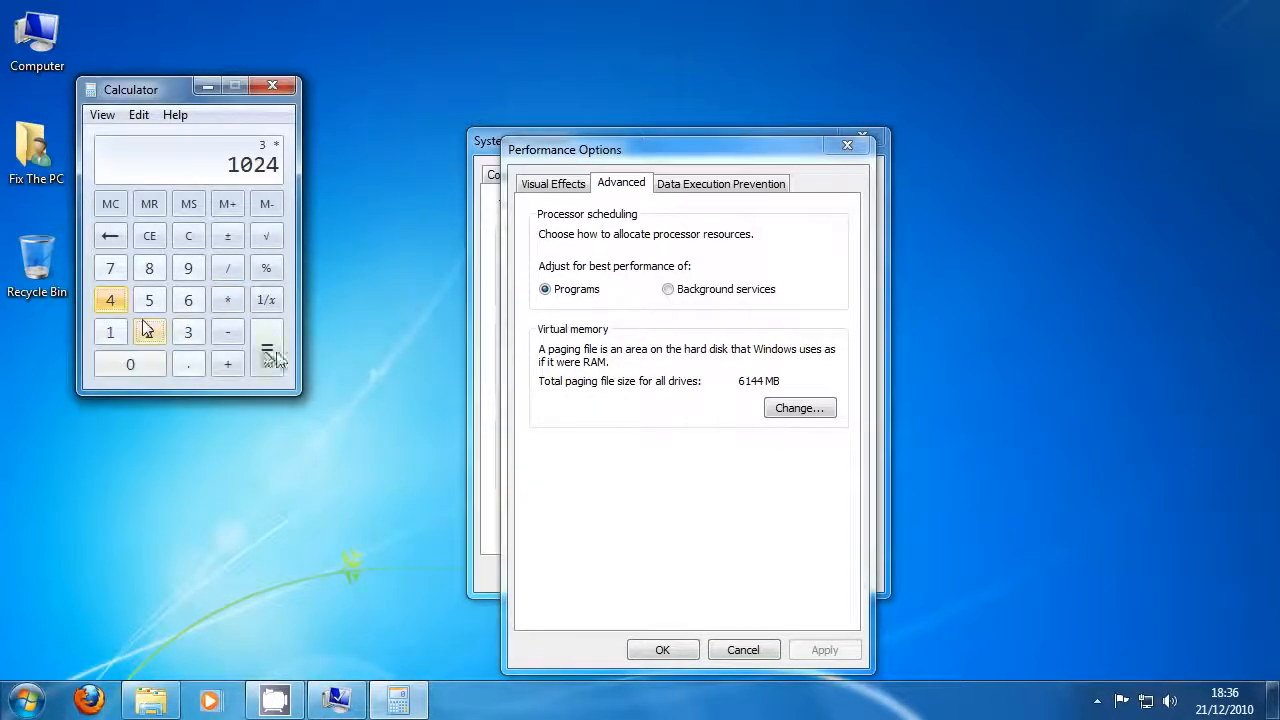
left_click(266, 348)
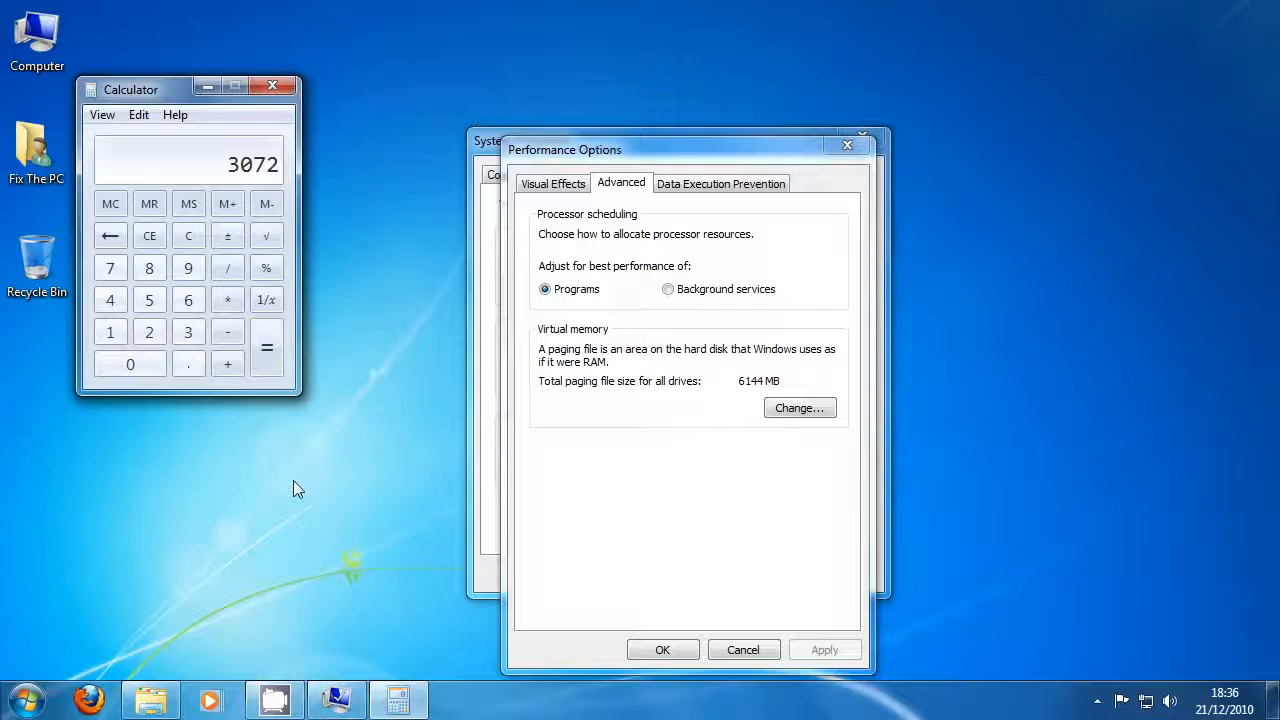
mouse_move(428, 416)
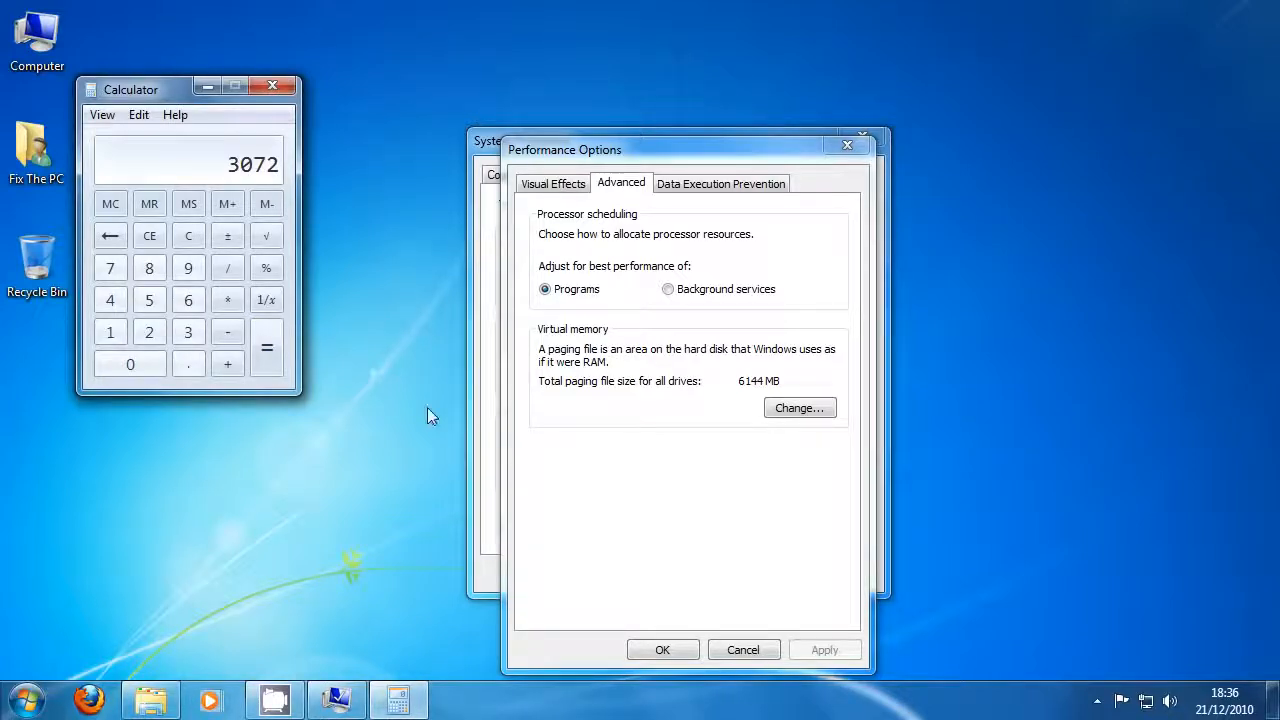
In the Virtual Memory dialog, set drive C's paging file to System managed size
left_click(800, 408)
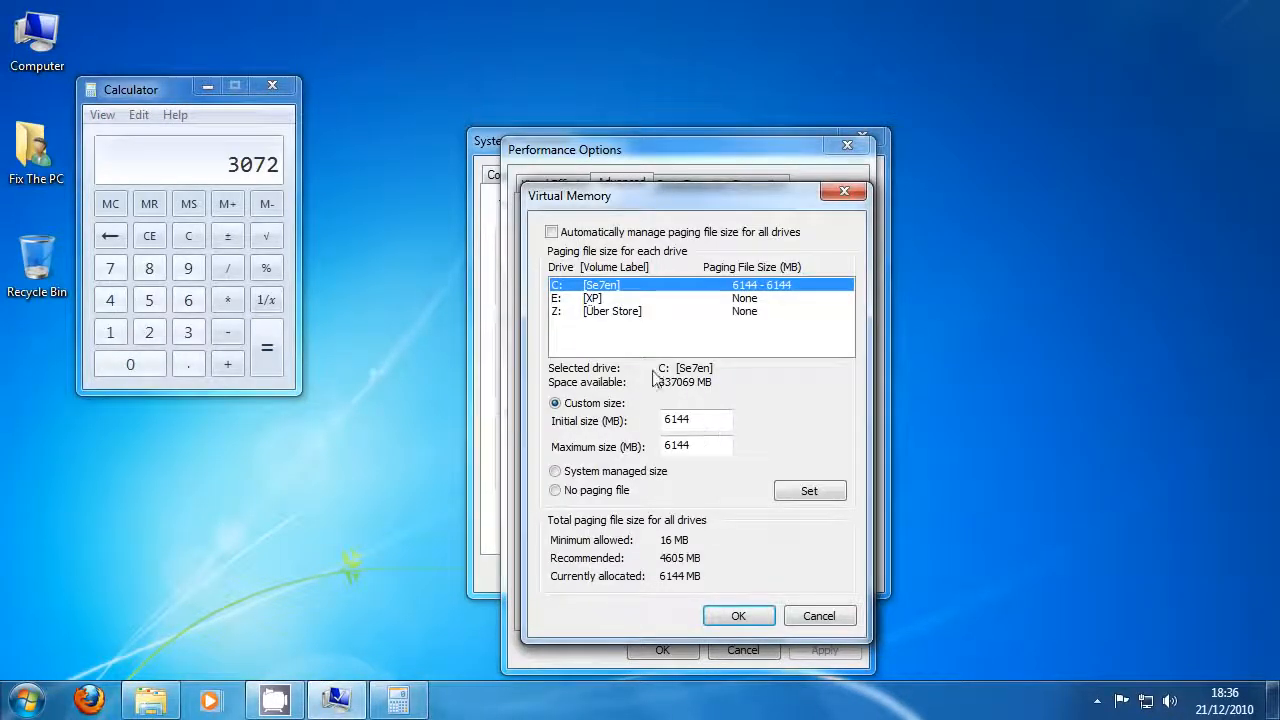
left_click(556, 472)
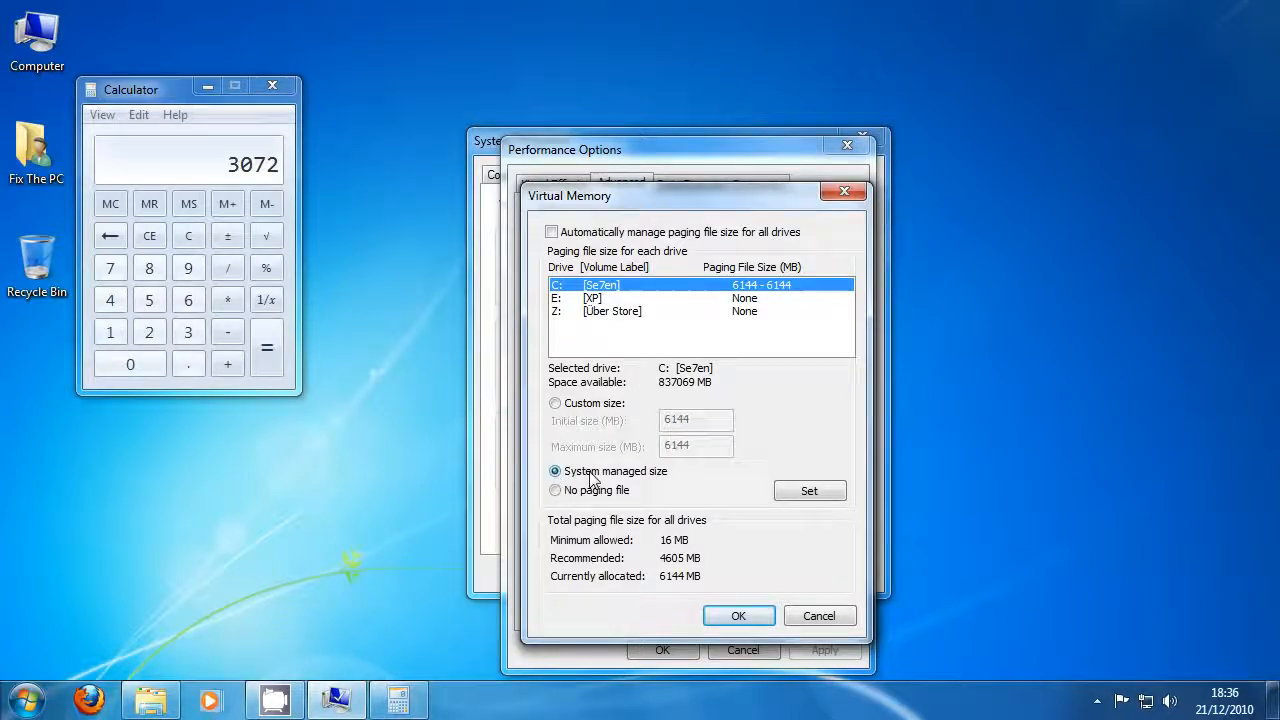
mouse_move(584, 482)
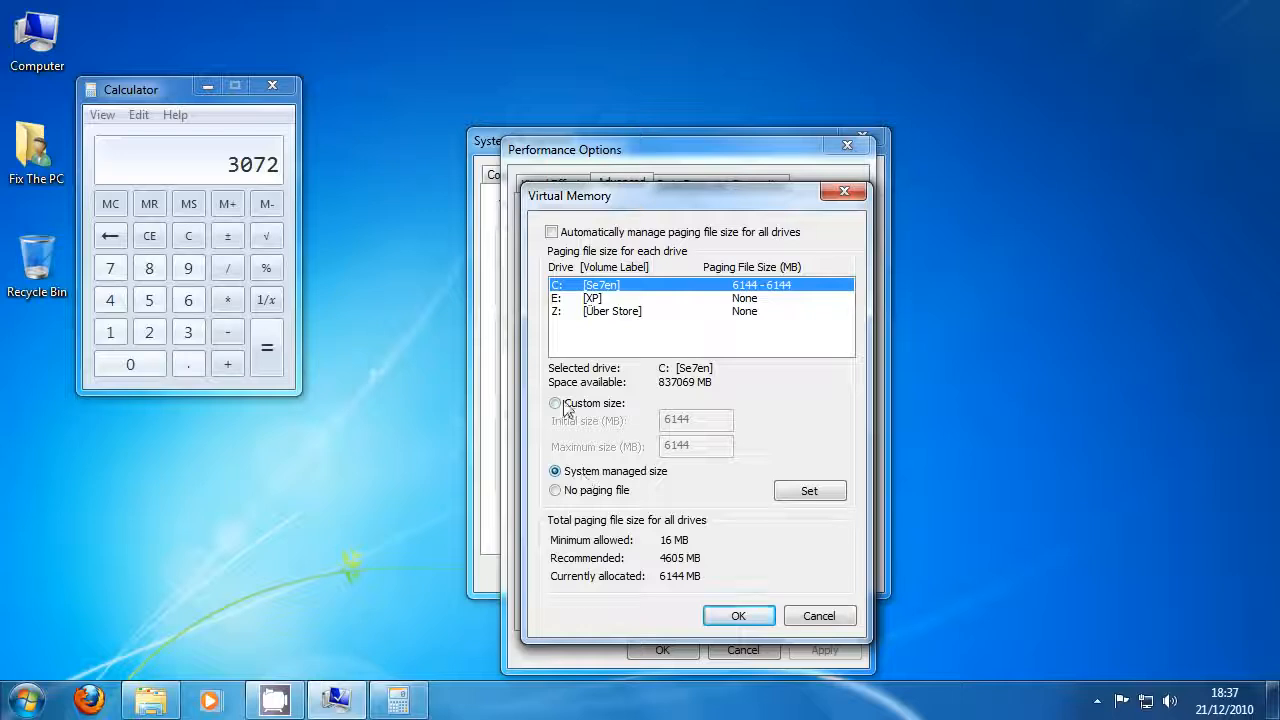
Choose Custom size for drive C and compute 3072 × 2 = 6144 and 4096 × 2 = 8192 in Calculator
left_click(556, 404)
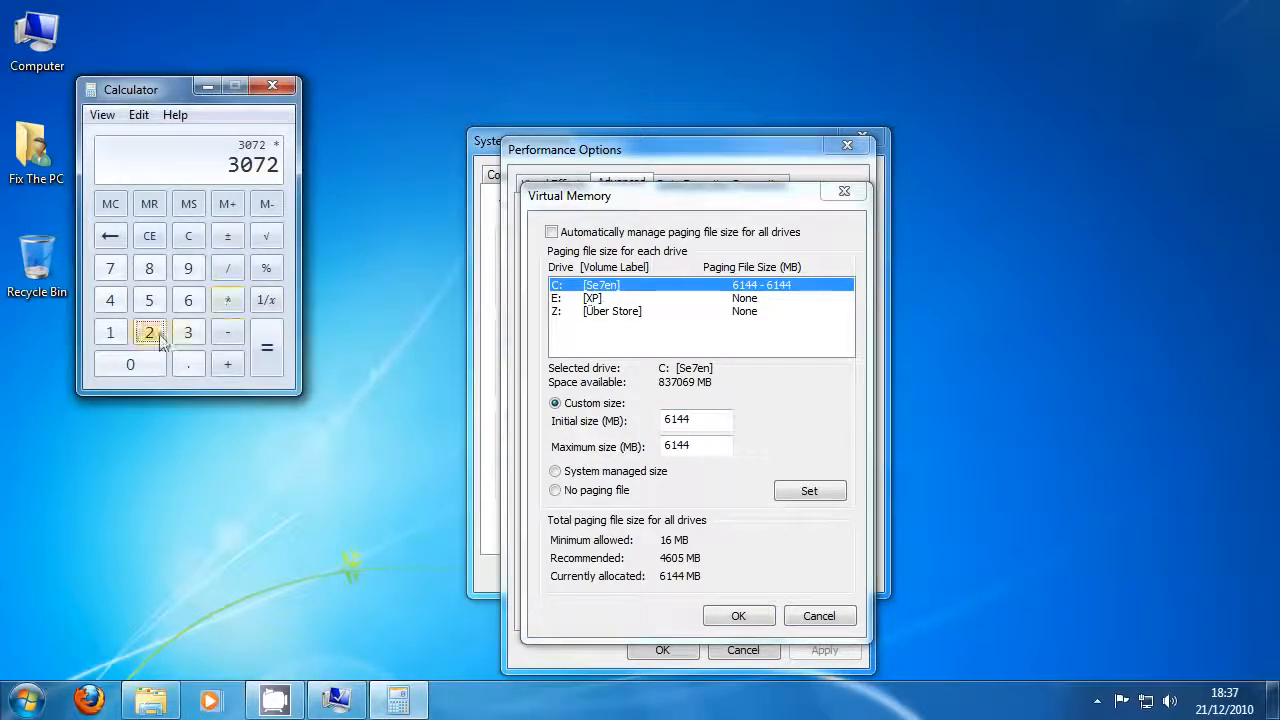
left_click(266, 348)
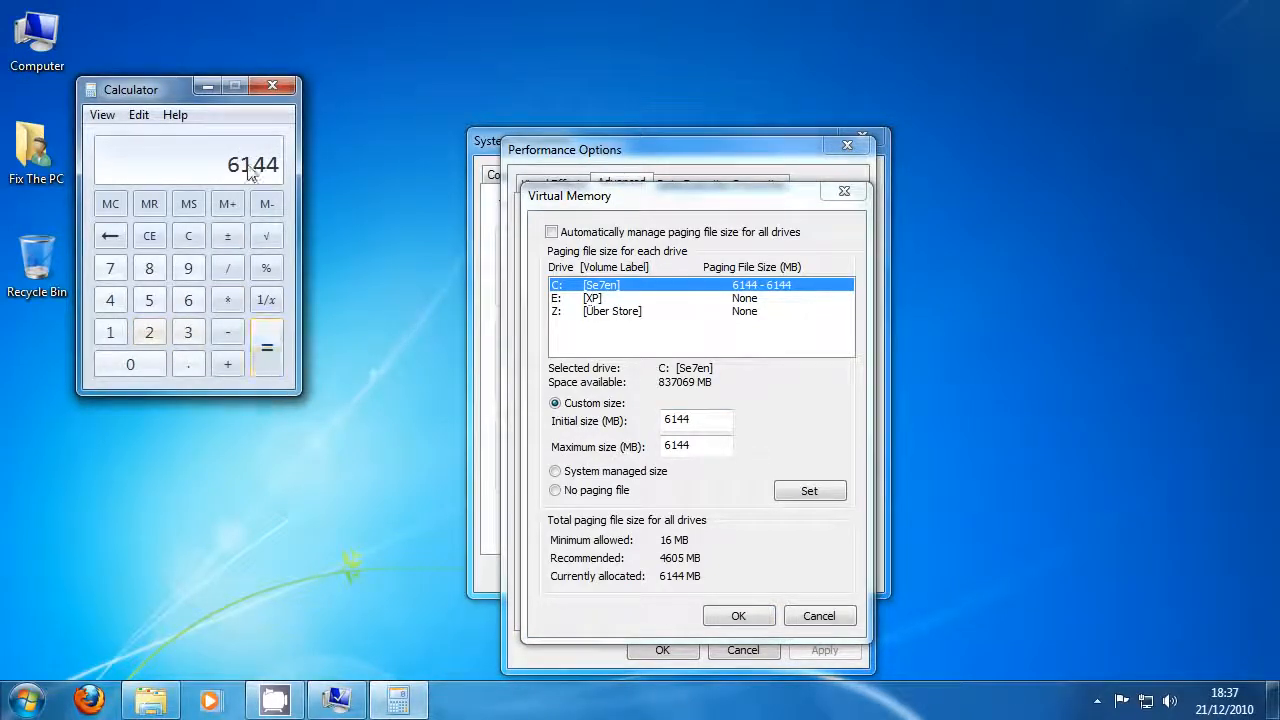
left_click(188, 236)
type("40")
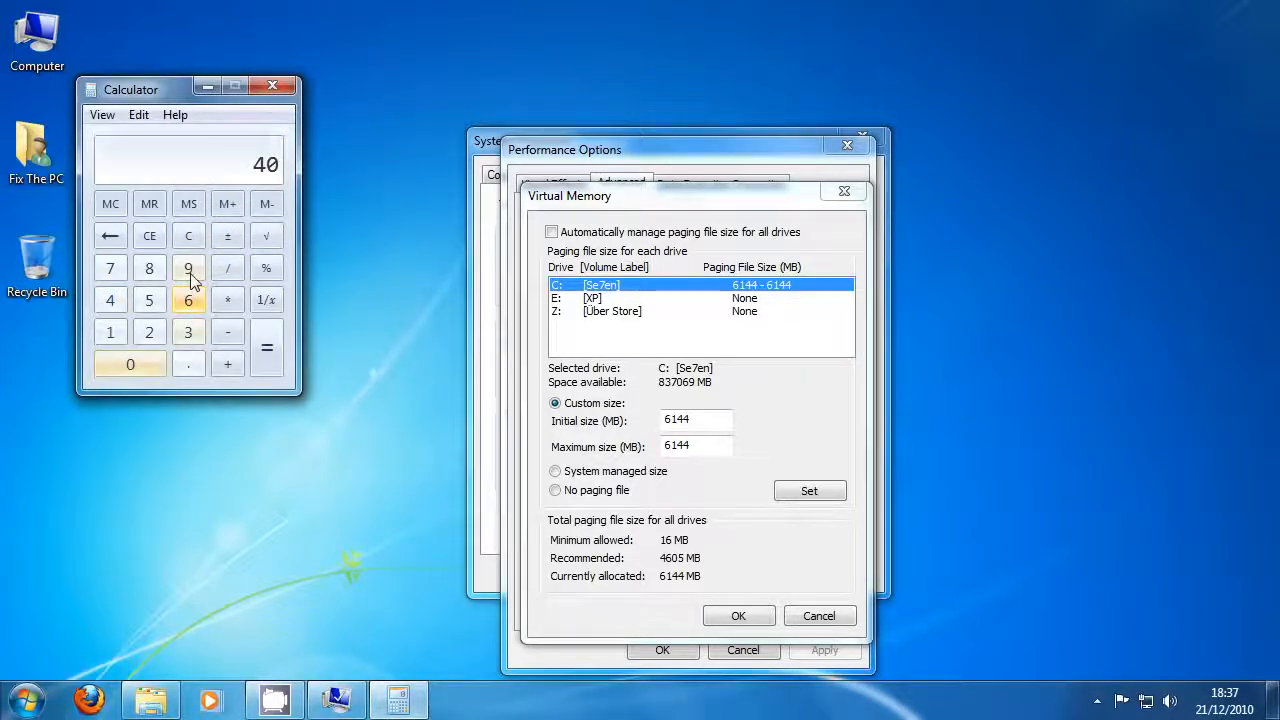
left_click(266, 348)
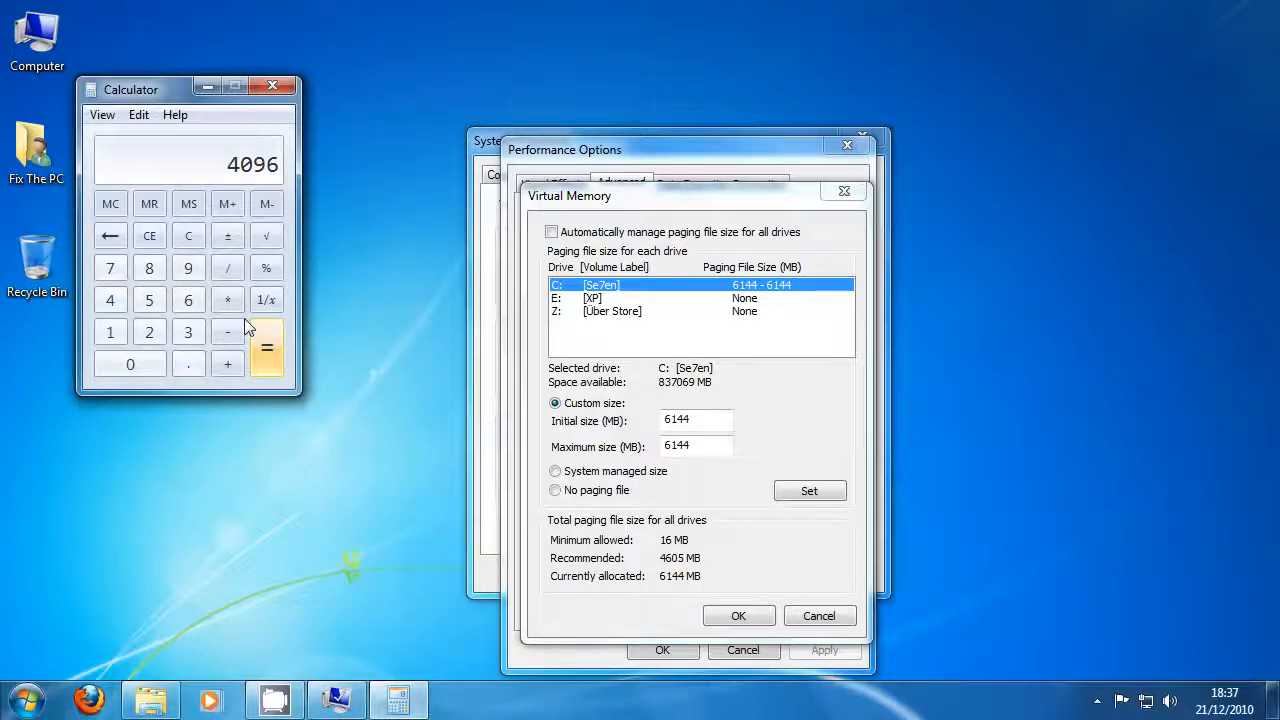
left_click(148, 332)
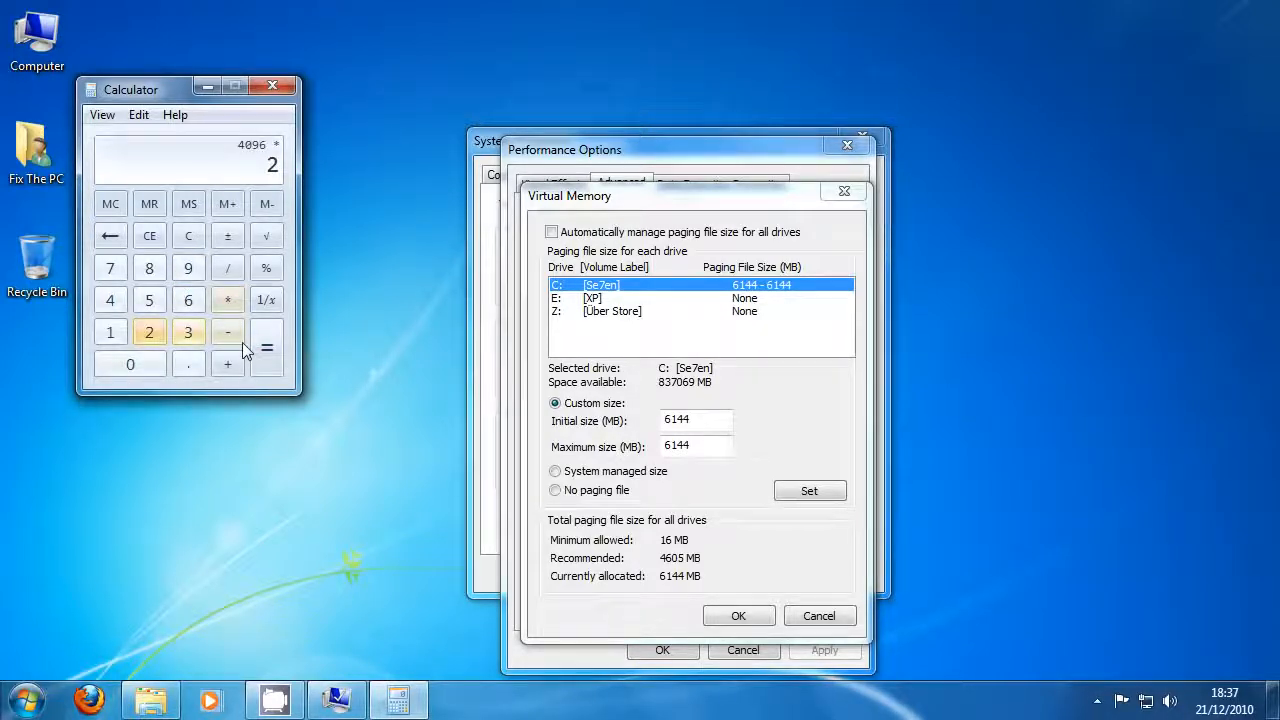
left_click(266, 348)
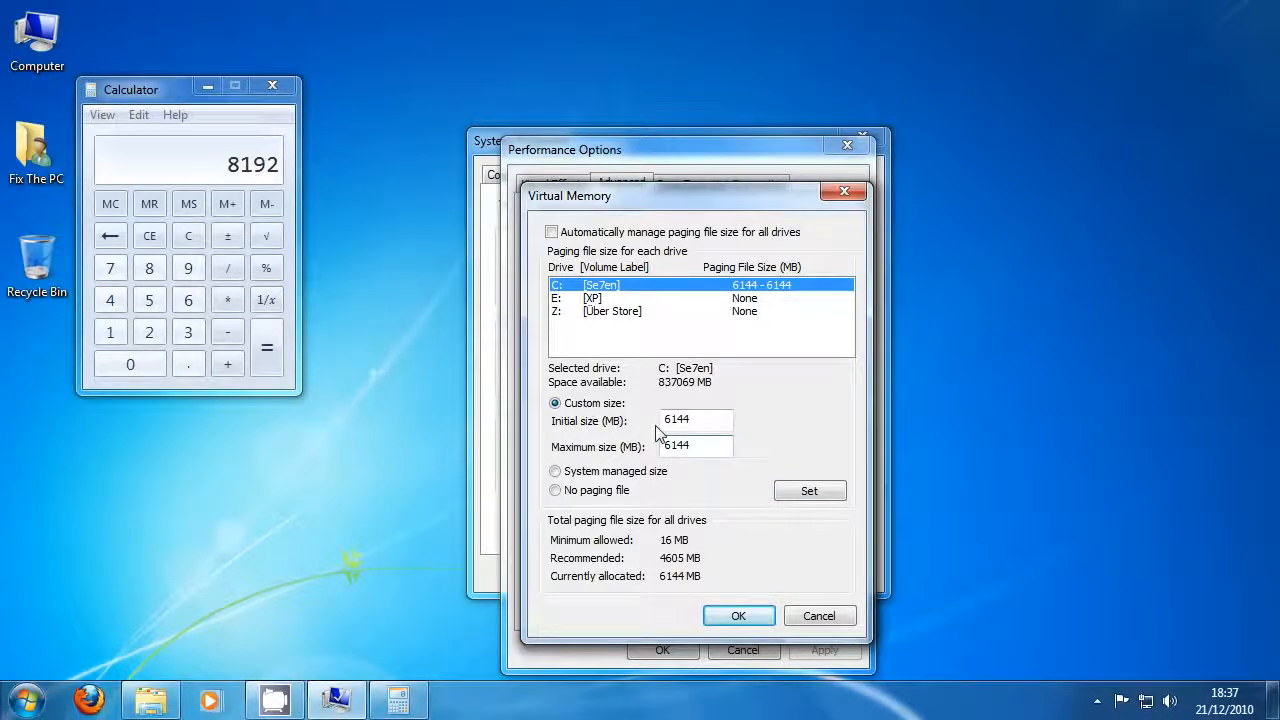
Enter 6144 MB as initial and maximum paging file size, accept it, and close Calculator
triple_click(696, 420)
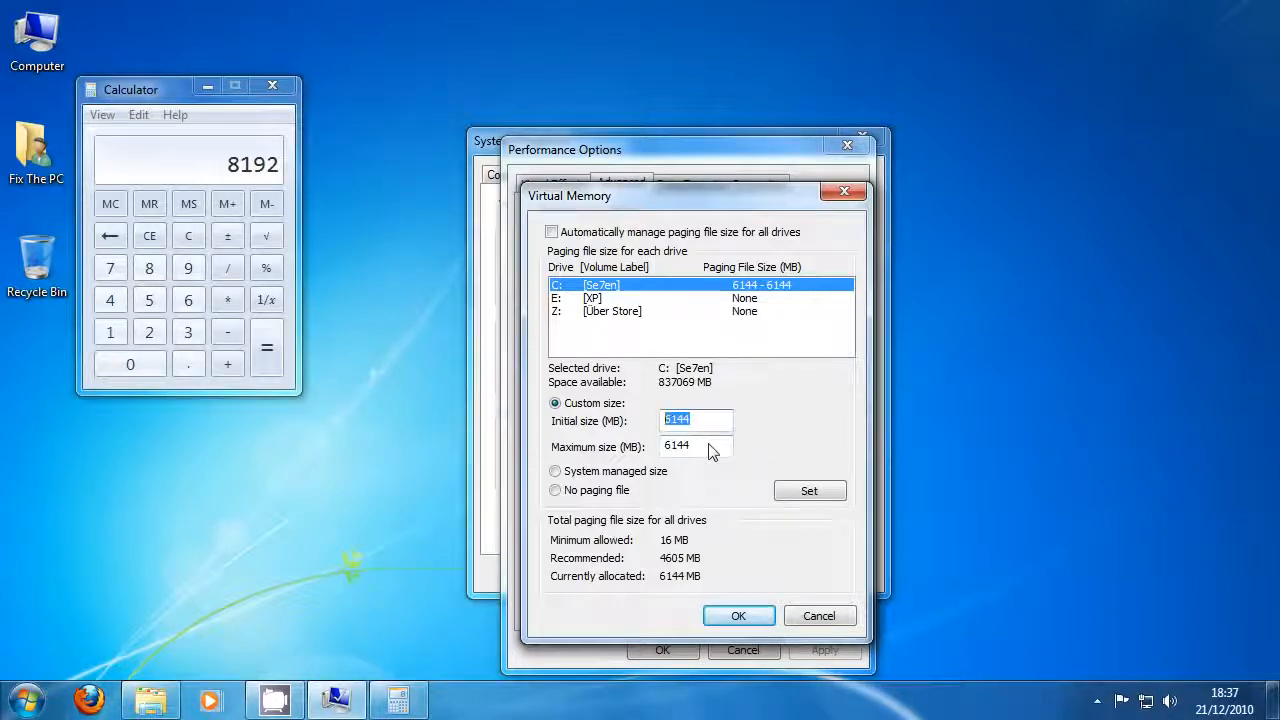
triple_click(696, 444)
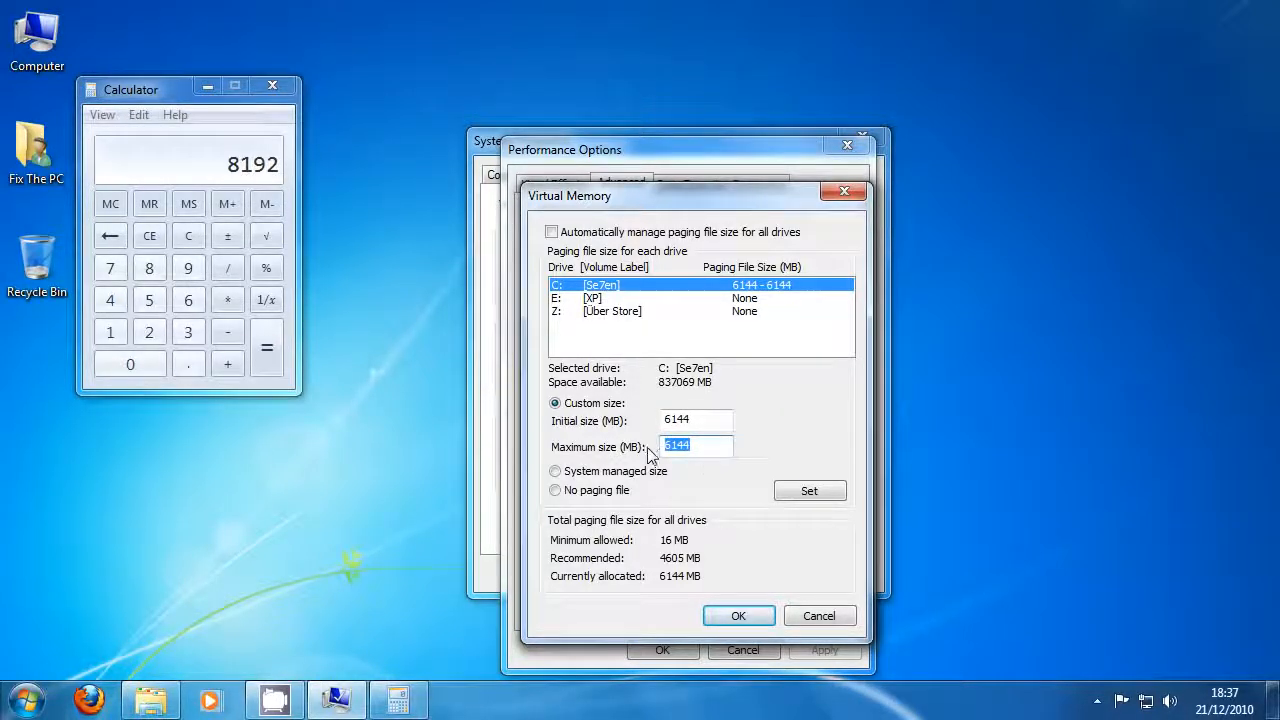
mouse_move(808, 490)
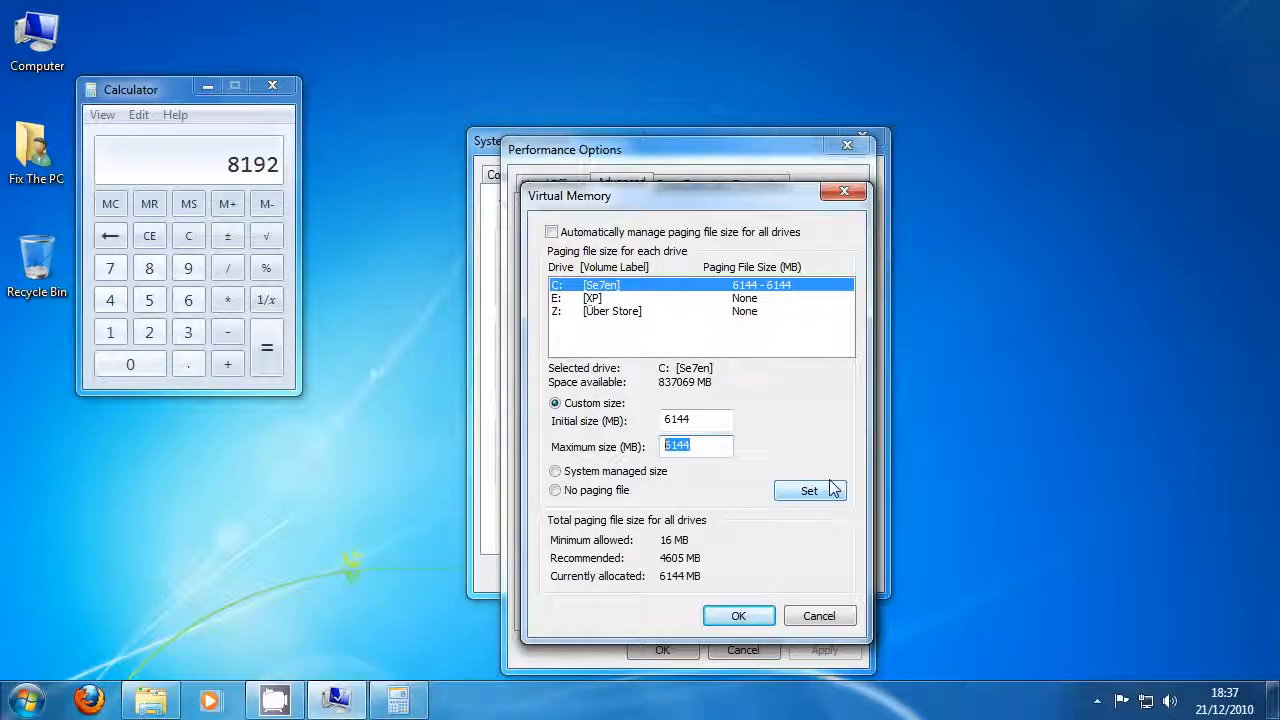
mouse_move(828, 460)
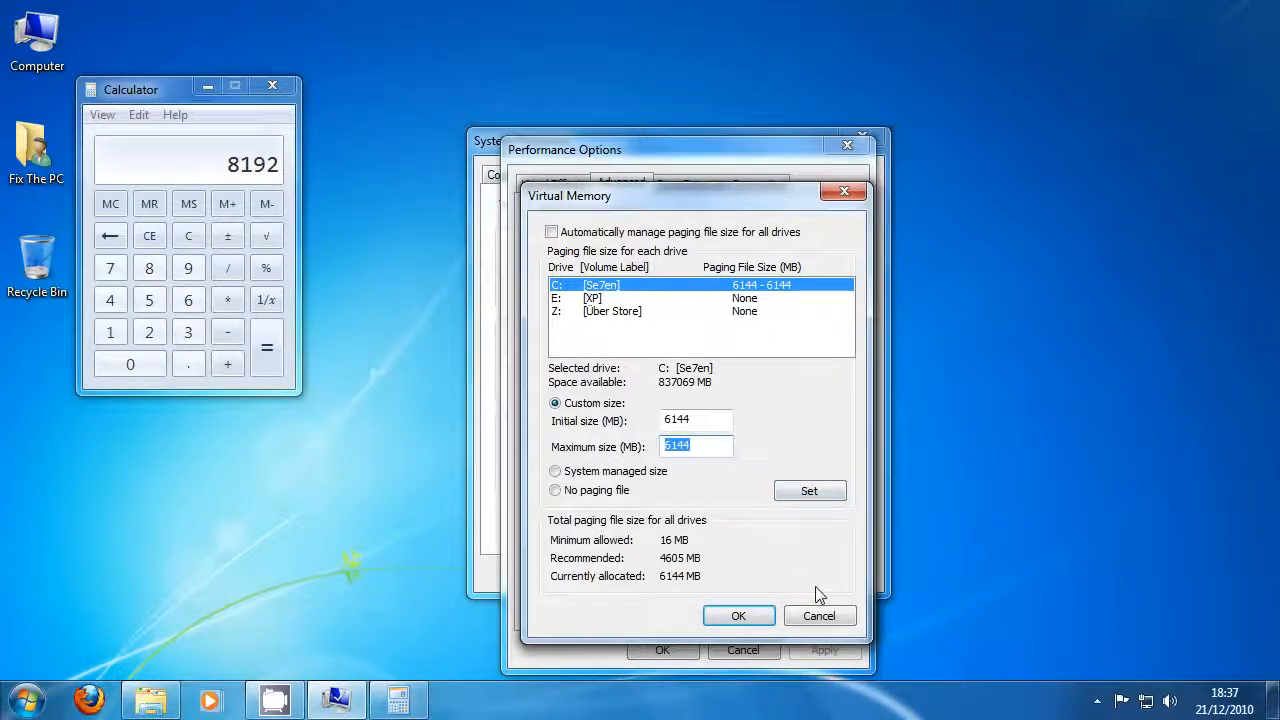
mouse_move(800, 516)
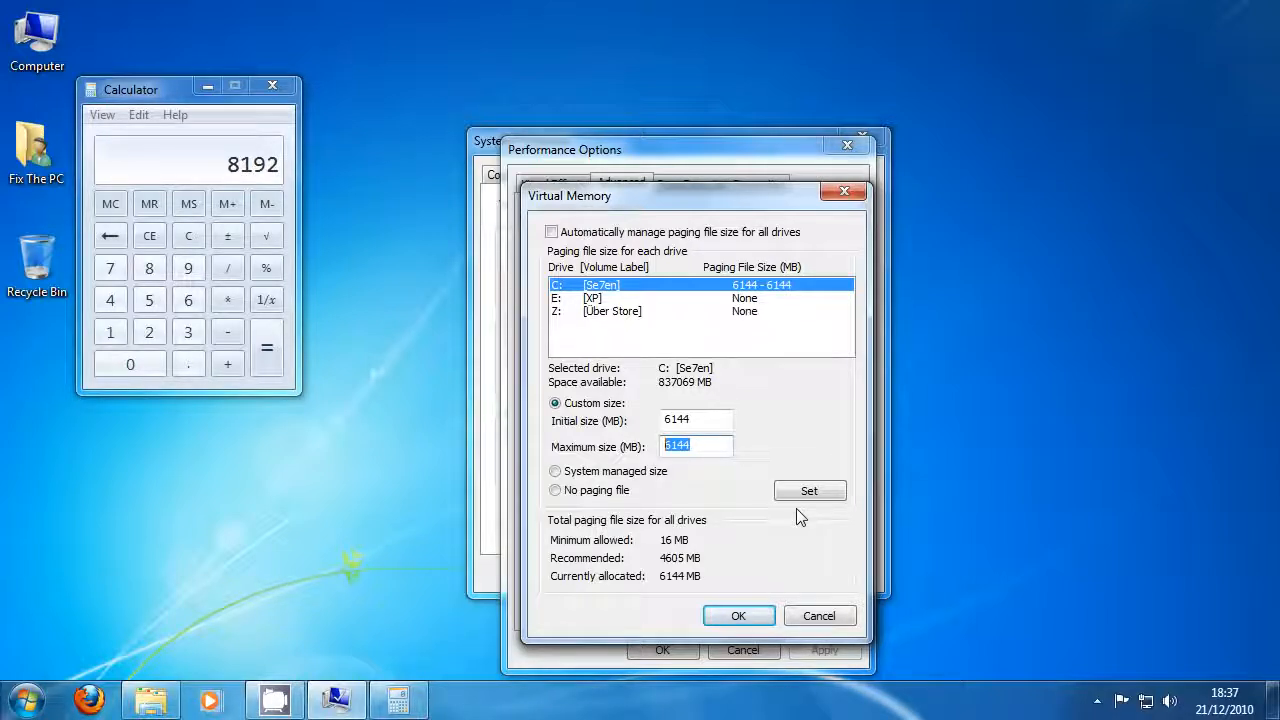
mouse_move(820, 604)
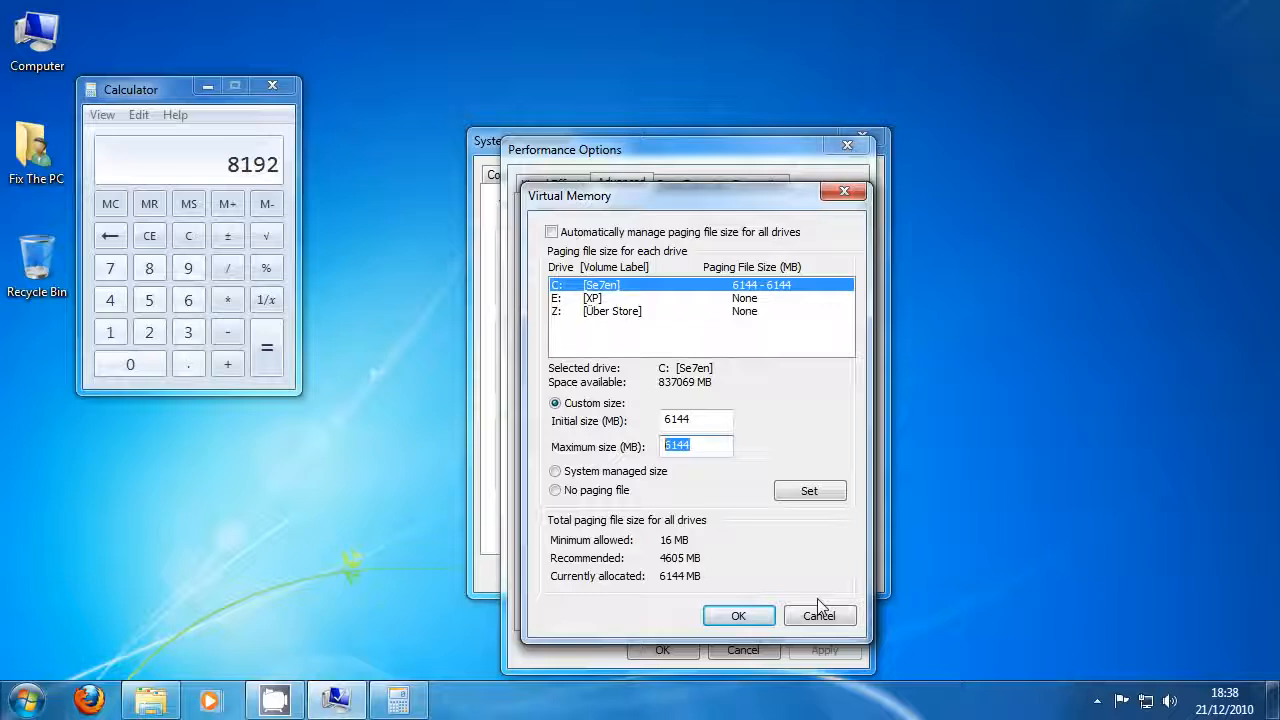
mouse_move(820, 616)
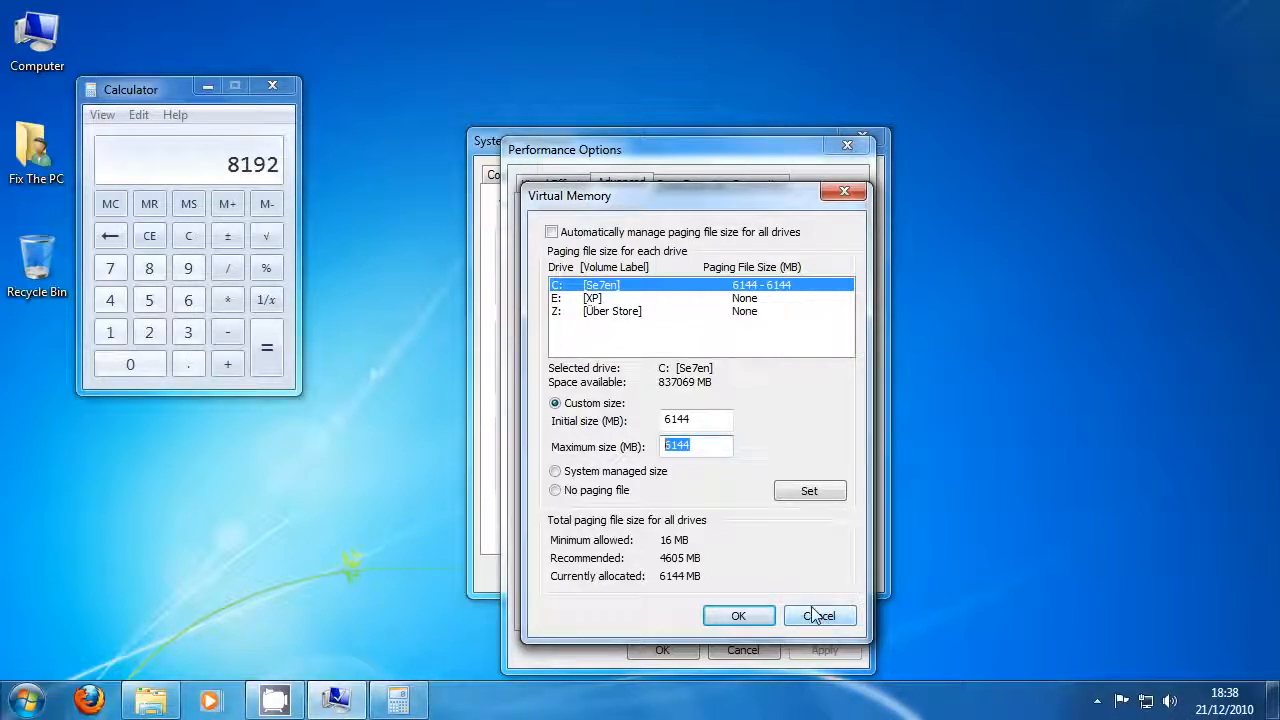
mouse_move(738, 616)
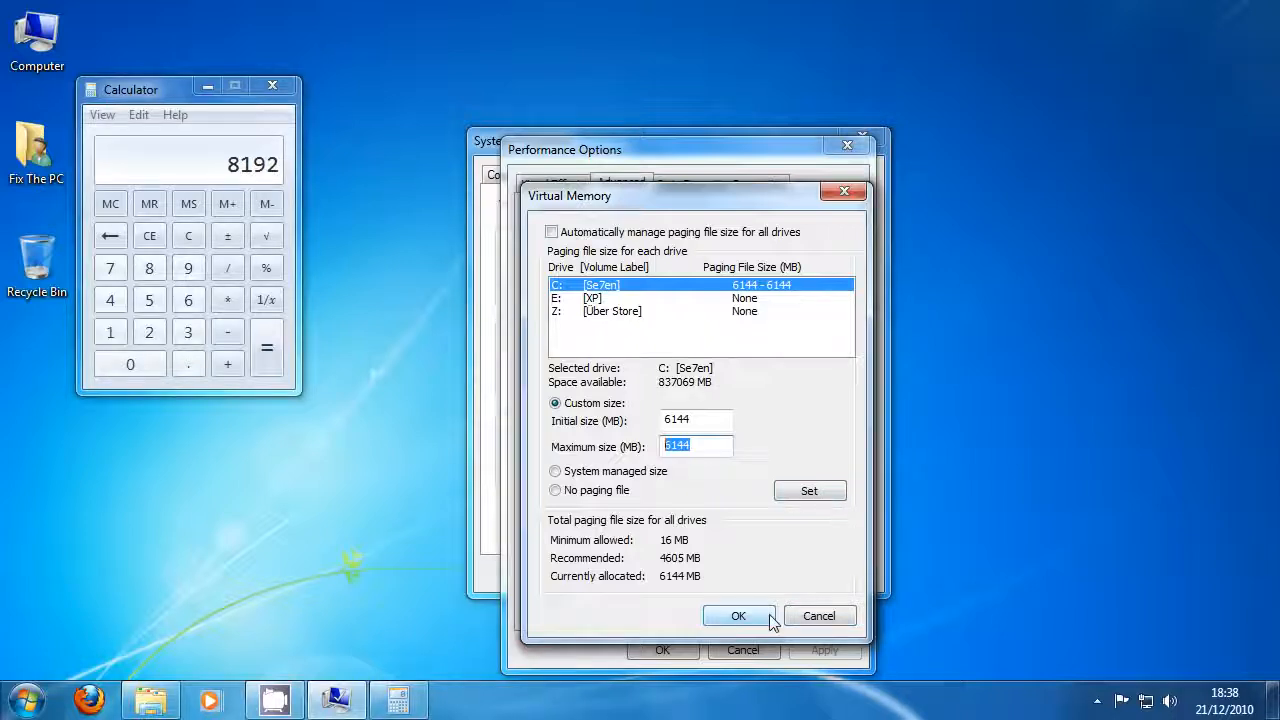
left_click(738, 616)
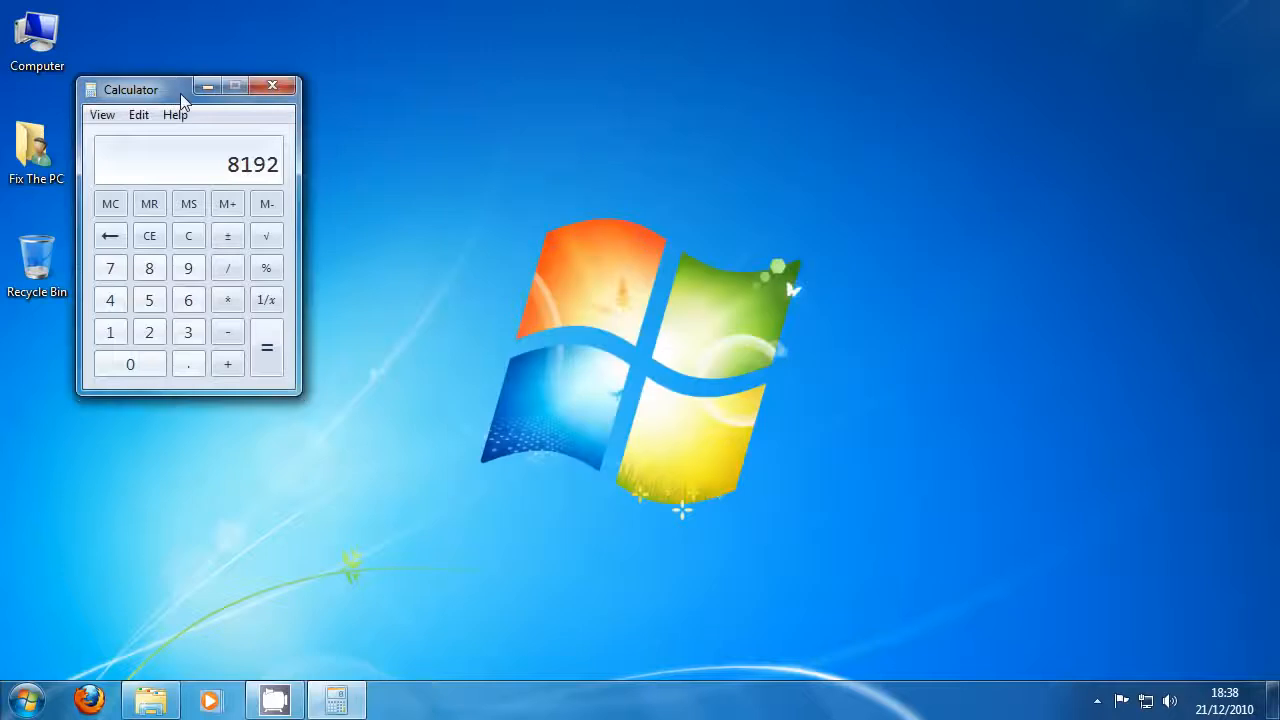
left_click(272, 84)
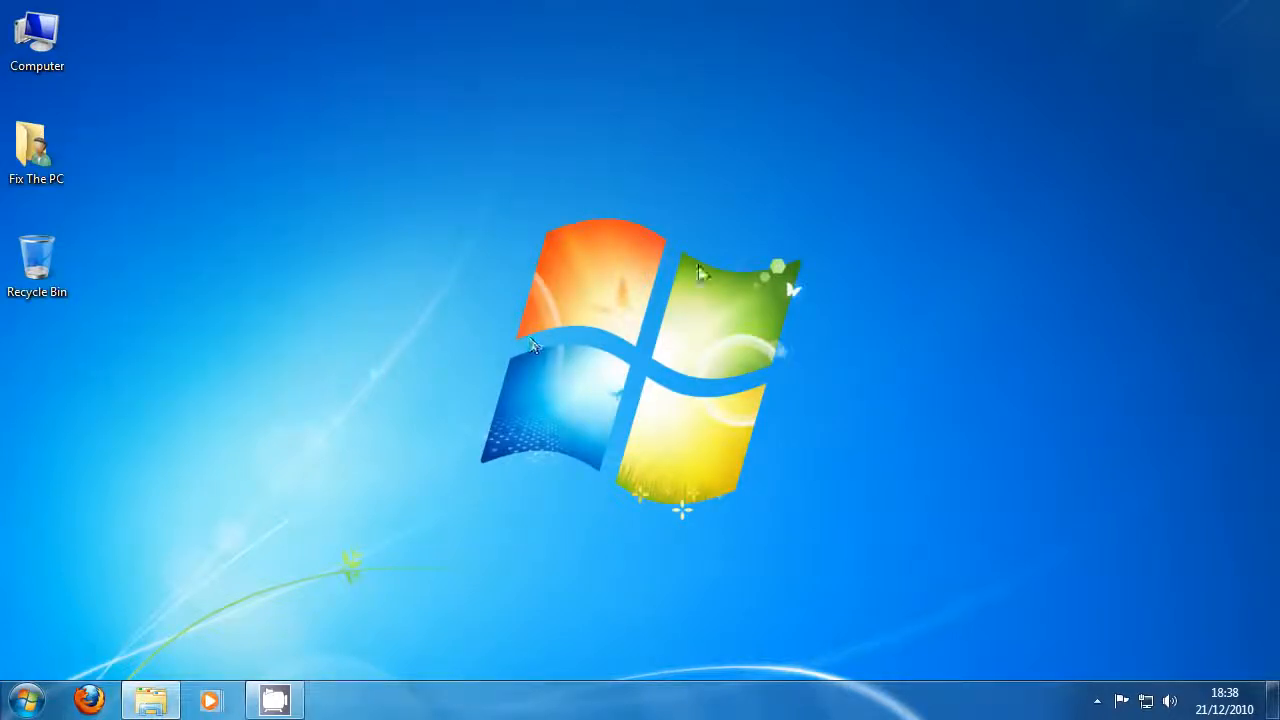